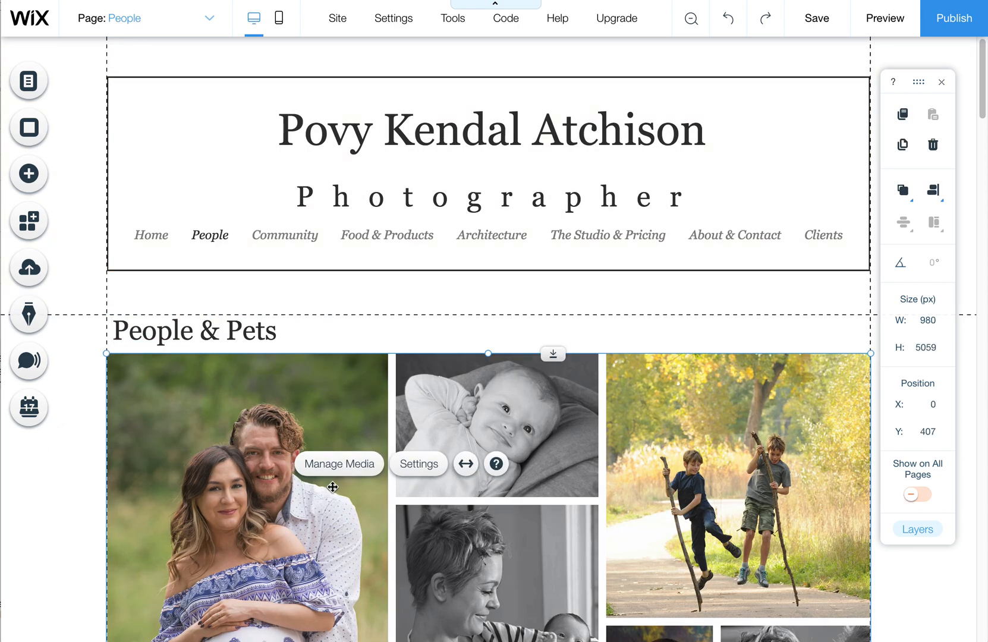
pyautogui.moveTo(424, 548)
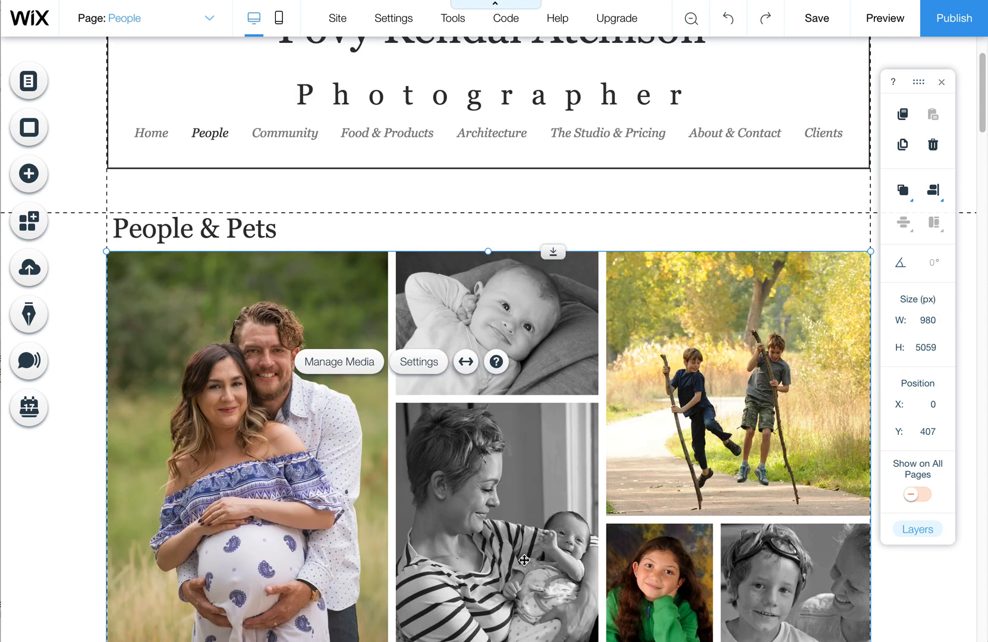
# Step: Bring up the Pro Gallery's settings and show all available gallery layouts
pyautogui.scroll(-3)
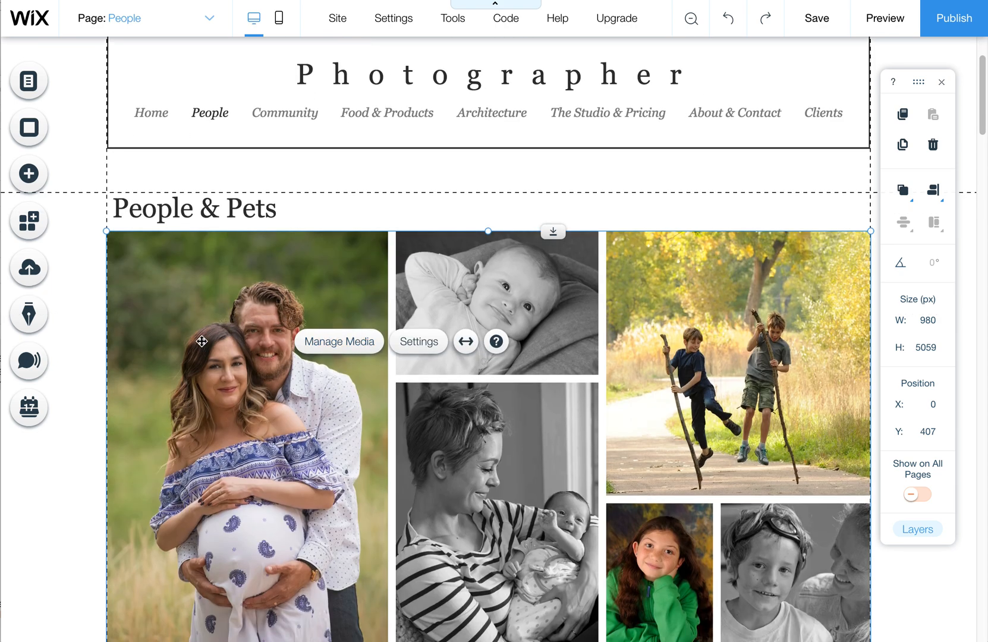
pyautogui.scroll(-3)
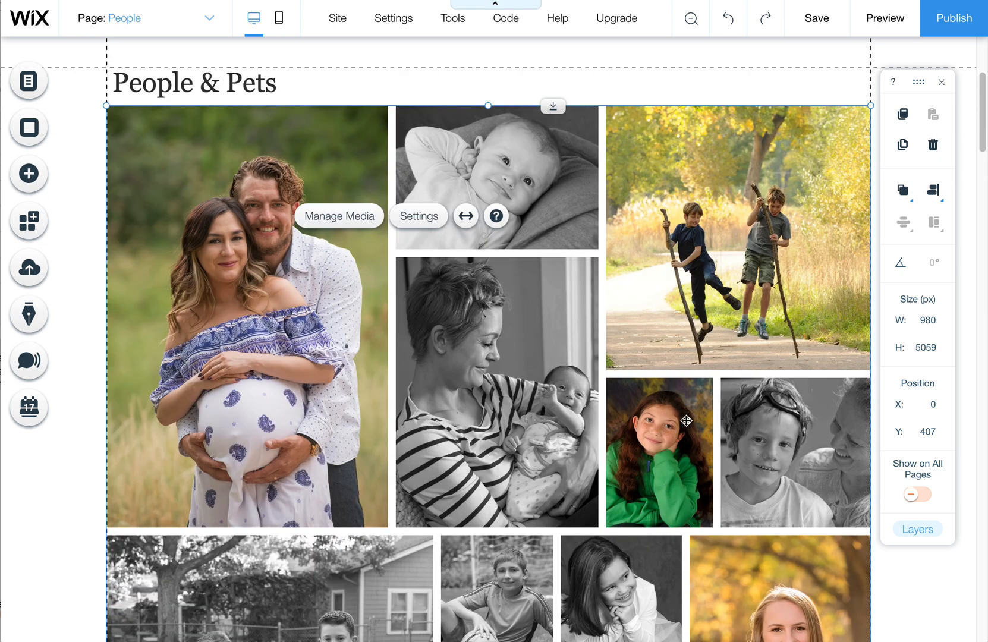
pyautogui.moveTo(404, 409)
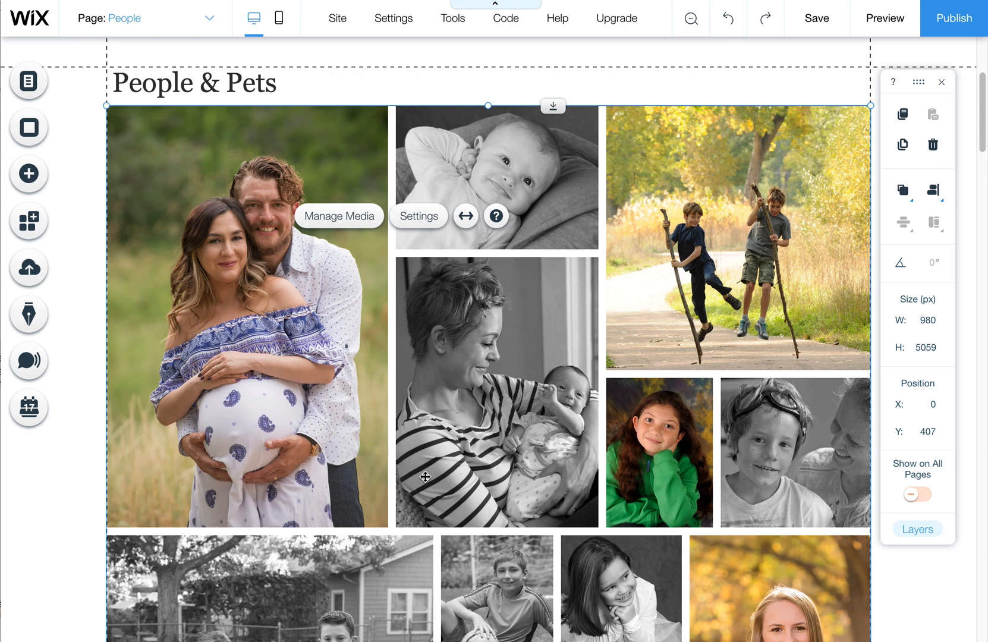
pyautogui.moveTo(466, 454)
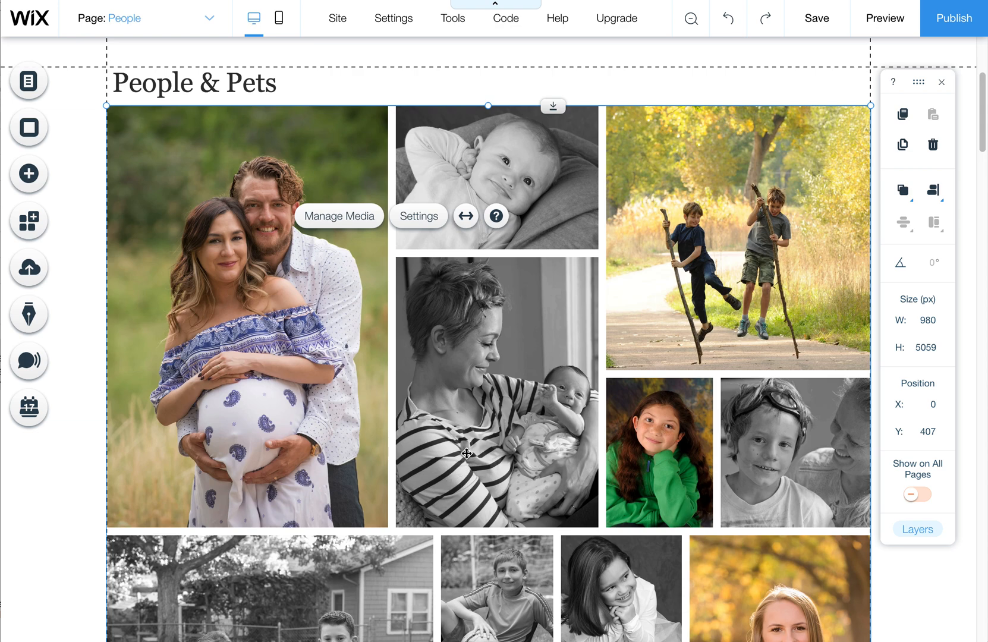
pyautogui.moveTo(633, 410)
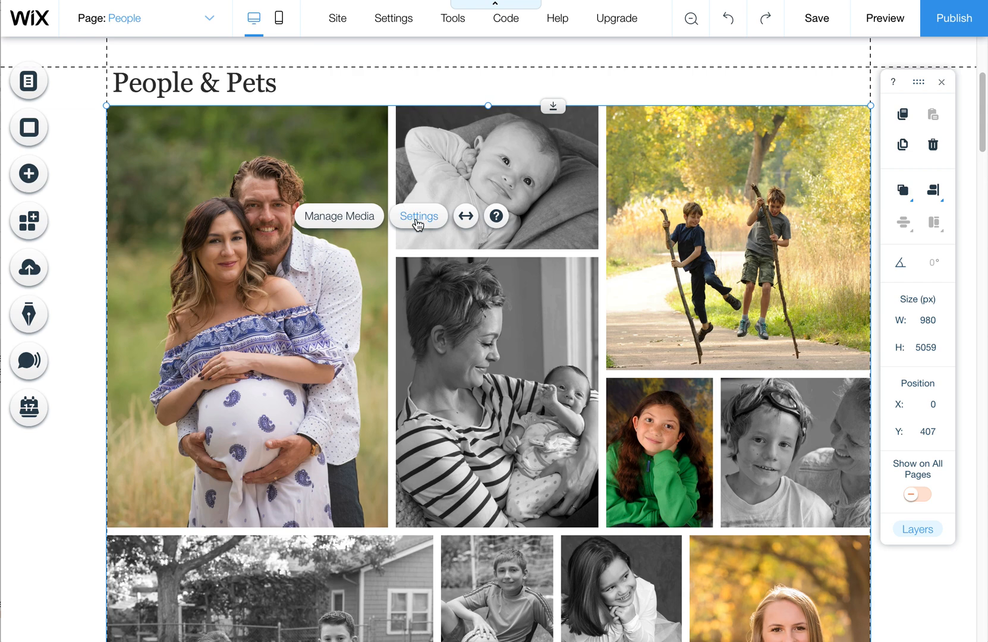
pyautogui.moveTo(338, 217)
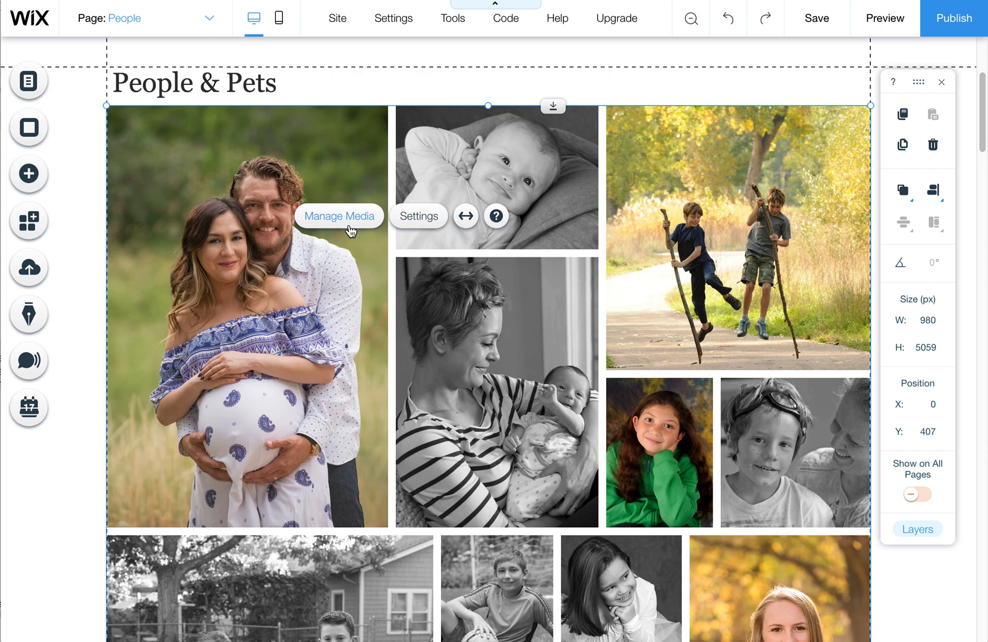
pyautogui.moveTo(419, 216)
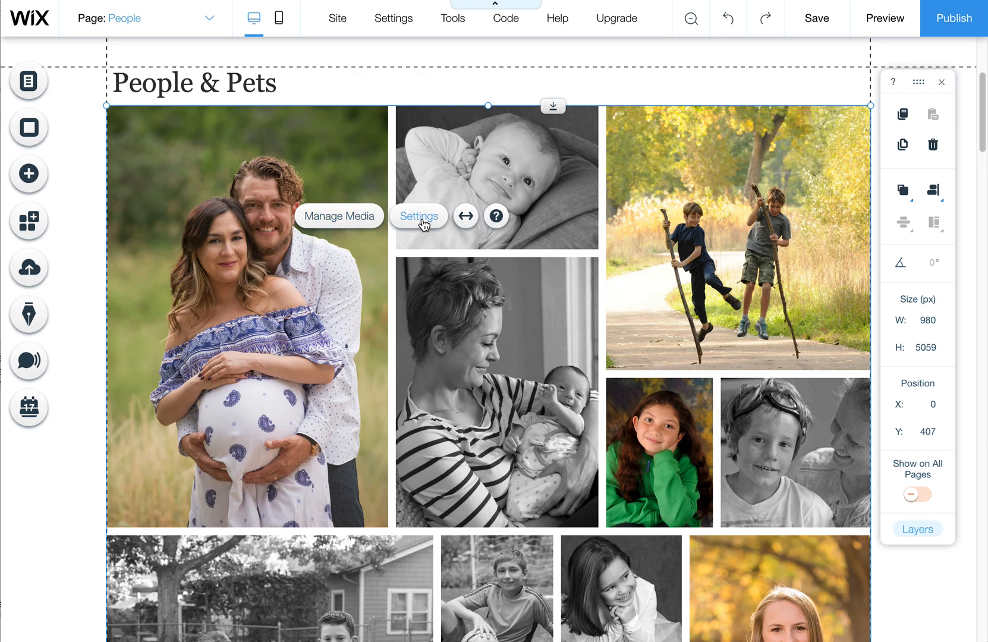
pyautogui.click(418, 217)
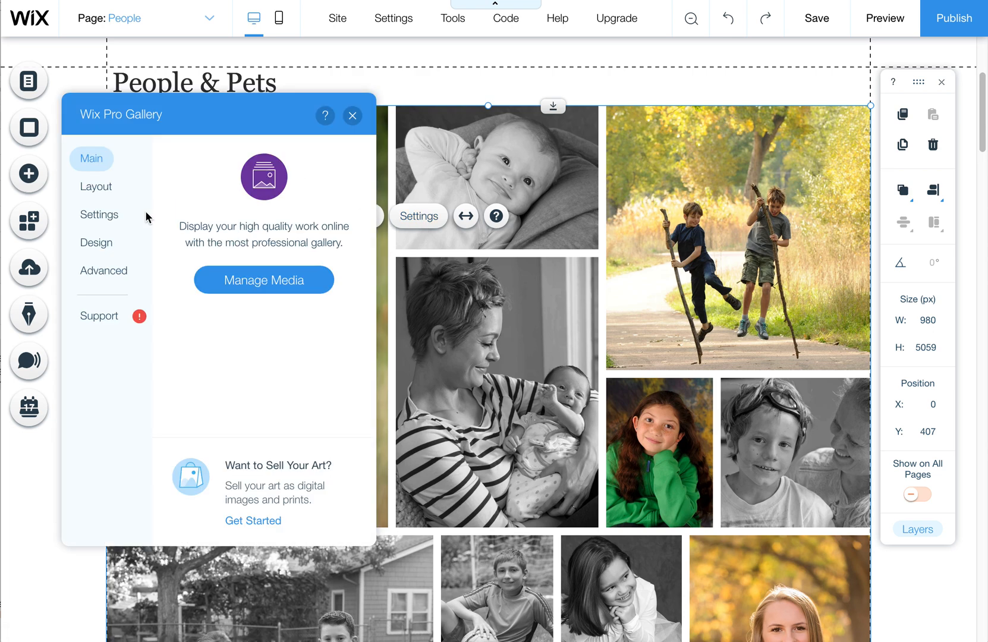
pyautogui.moveTo(235, 312)
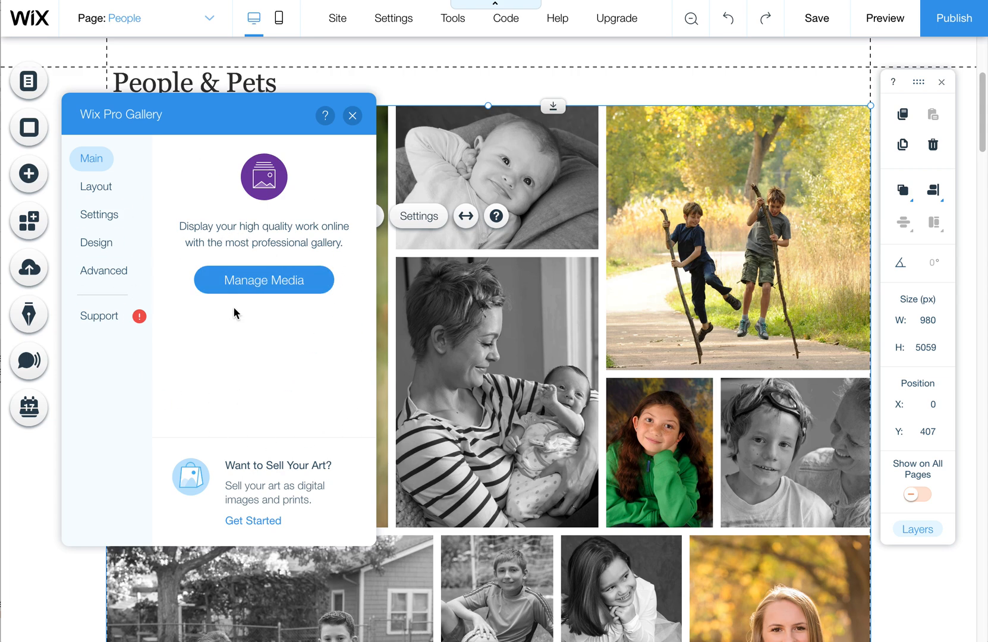
pyautogui.click(97, 186)
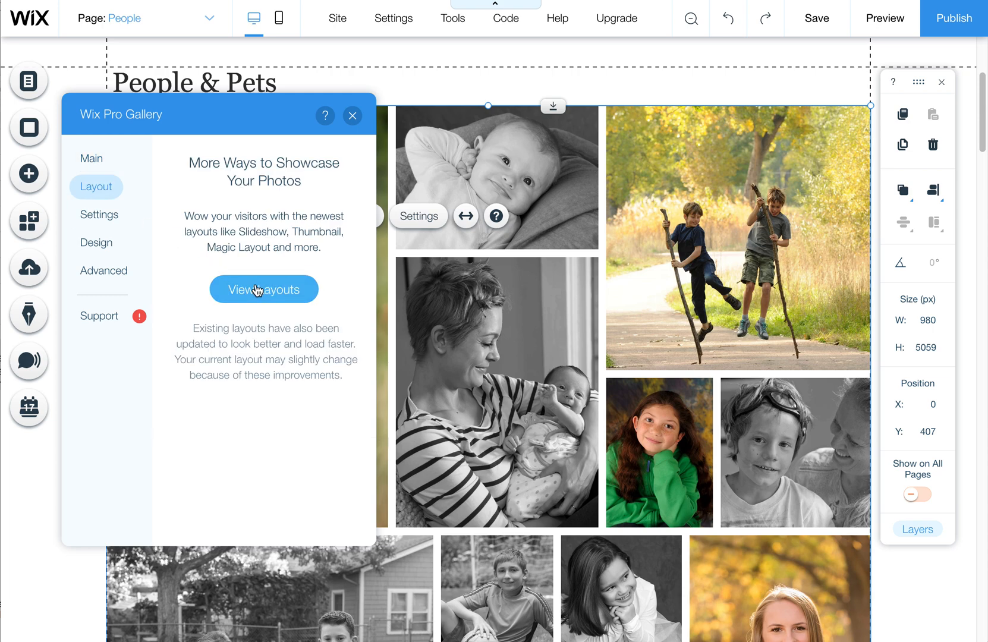
pyautogui.click(264, 289)
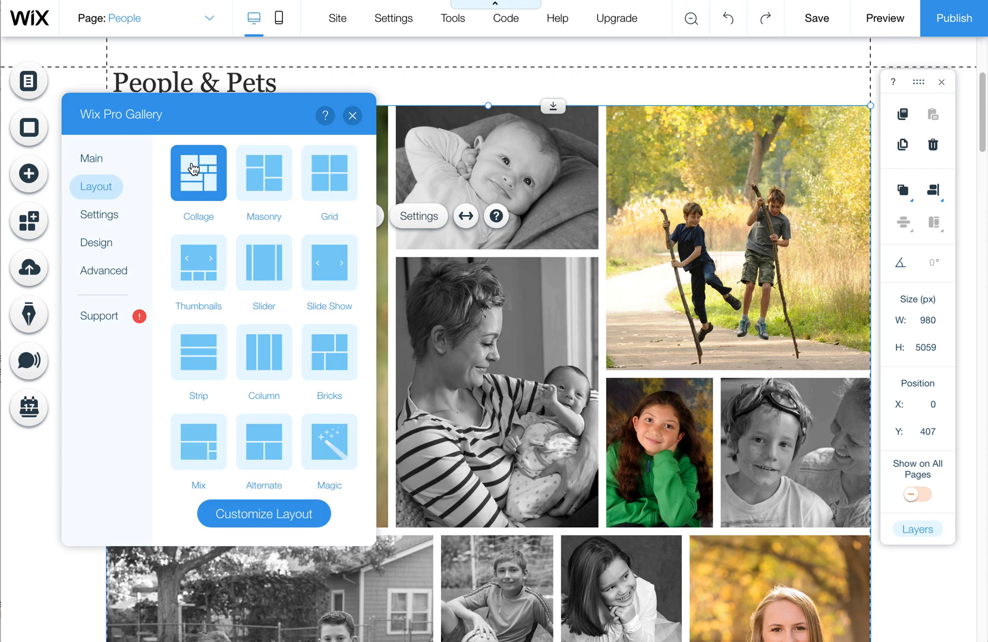
pyautogui.moveTo(264, 173)
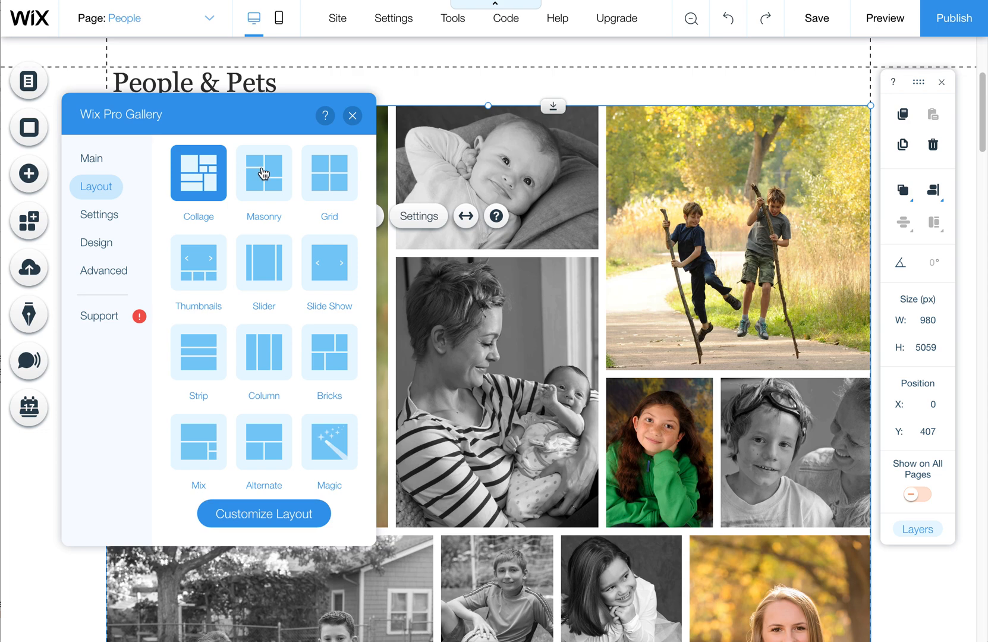
# Step: Try the Masonry and Grid layouts, then return the People gallery to Collage
pyautogui.click(263, 173)
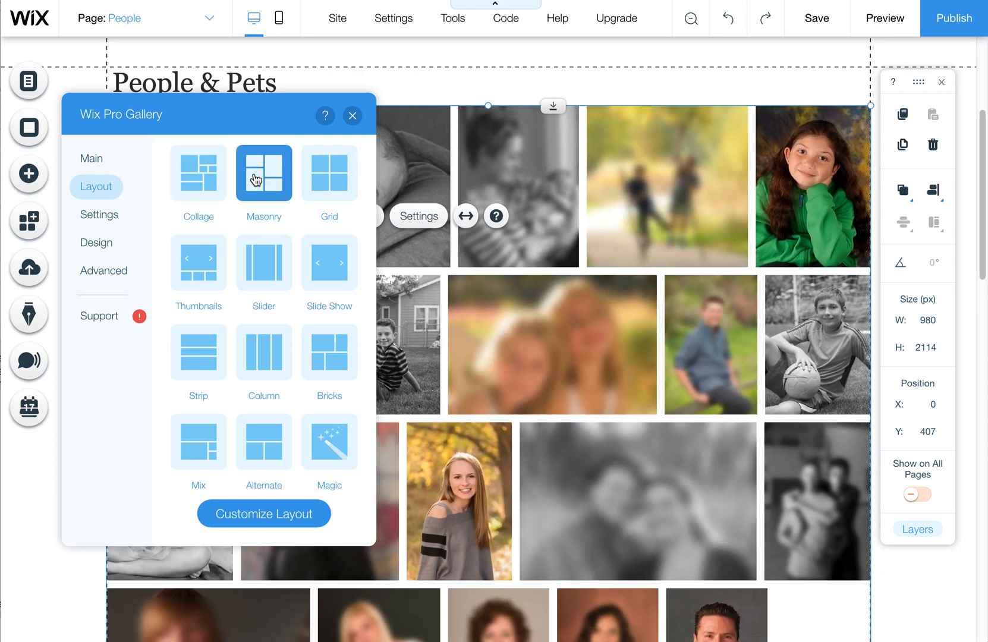
pyautogui.click(329, 172)
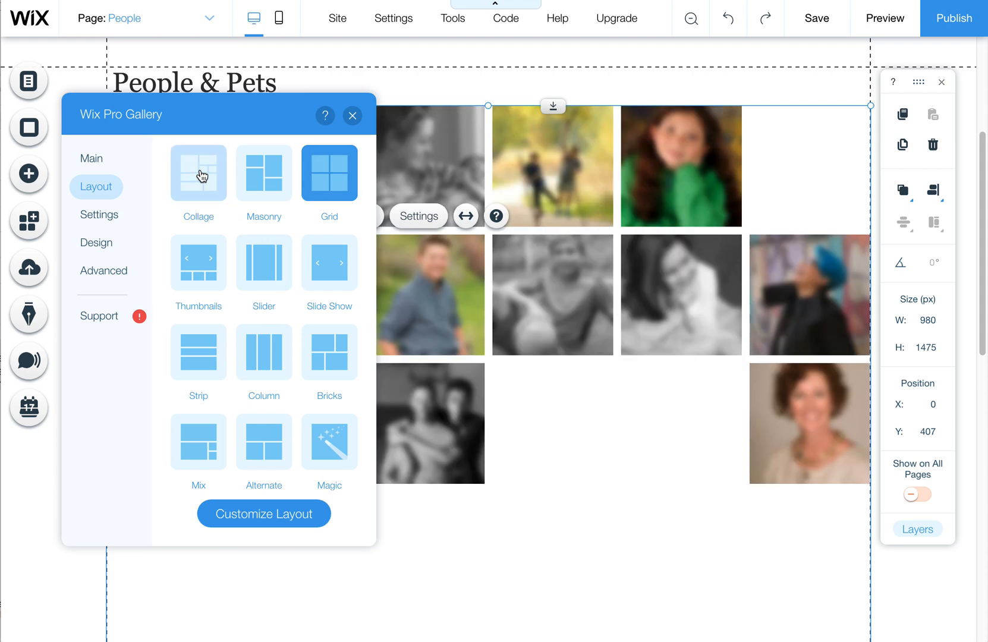
pyautogui.click(197, 172)
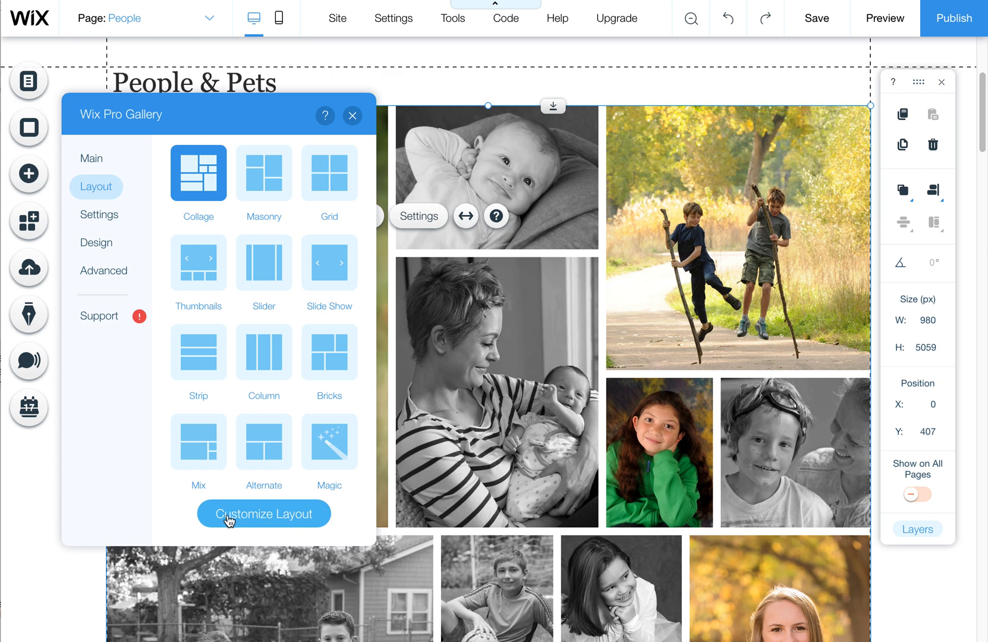
# Step: In Customize Layout, try vertical image orientation, then keep it horizontal
pyautogui.click(263, 512)
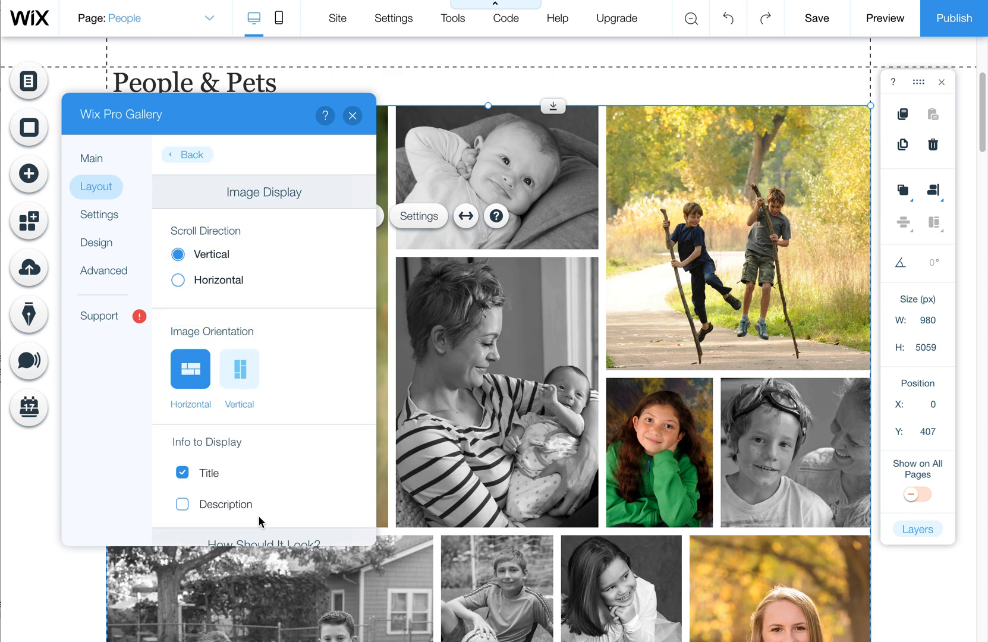
pyautogui.moveTo(288, 288)
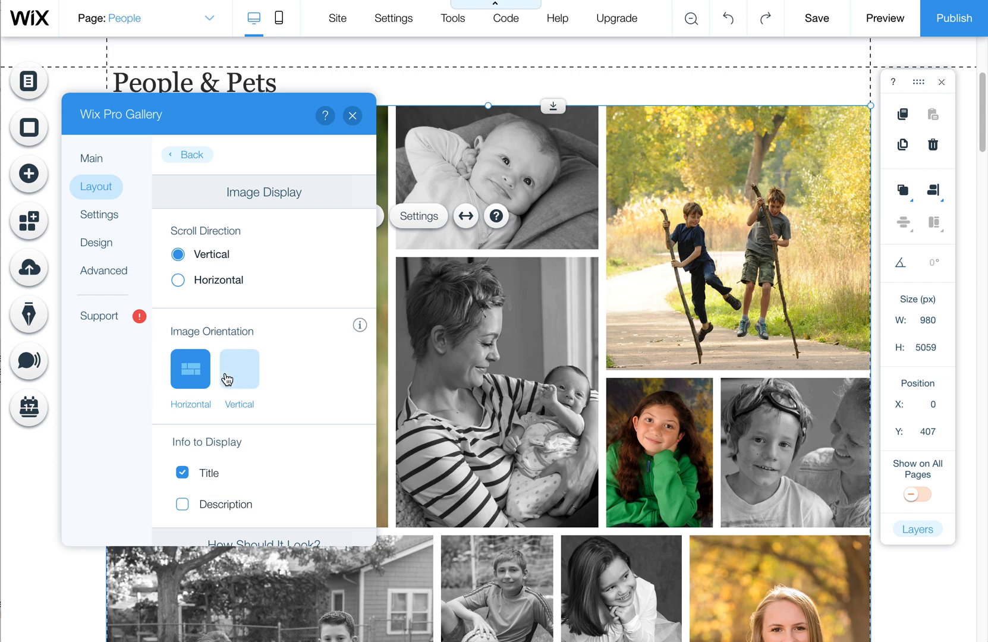
pyautogui.click(238, 369)
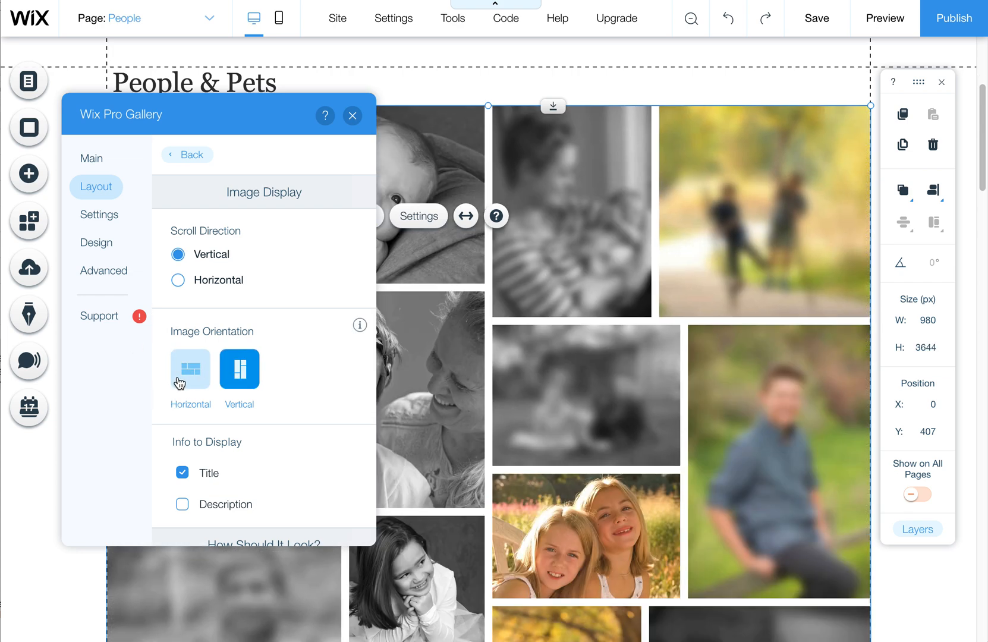
pyautogui.click(191, 369)
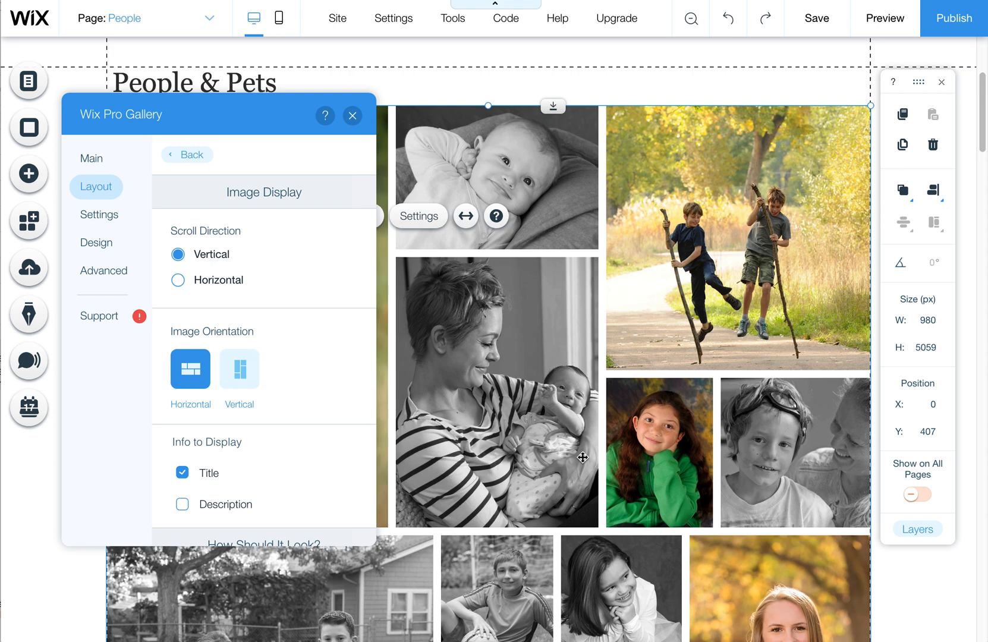
pyautogui.moveTo(422, 404)
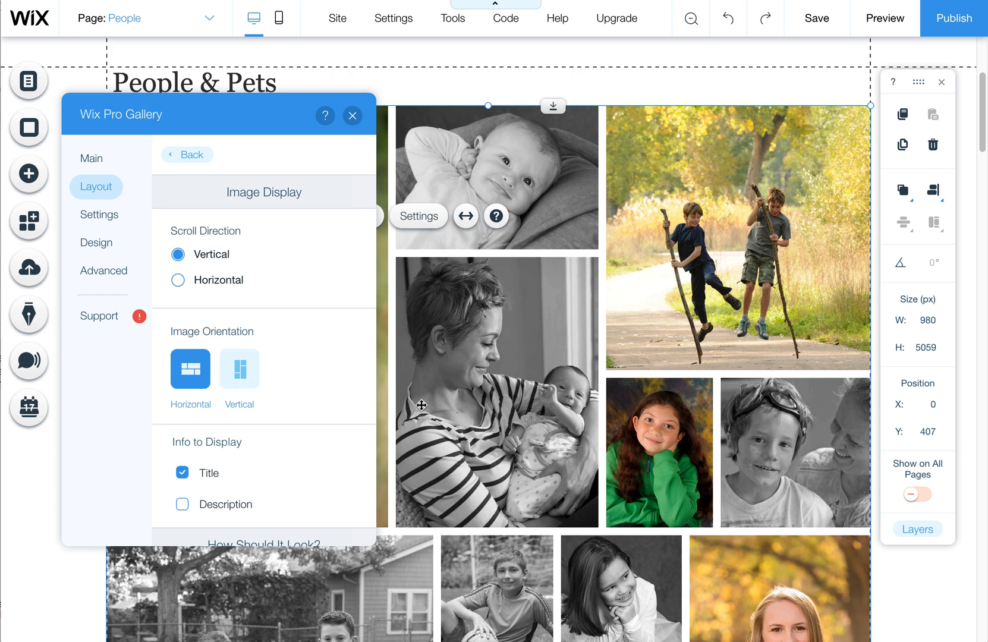
pyautogui.moveTo(239, 370)
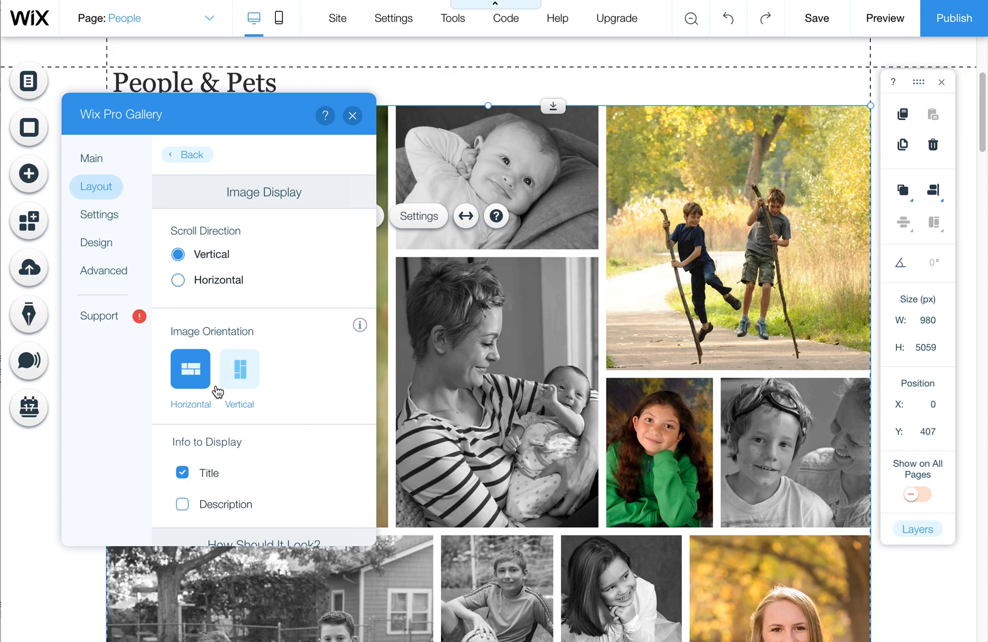
pyautogui.click(191, 370)
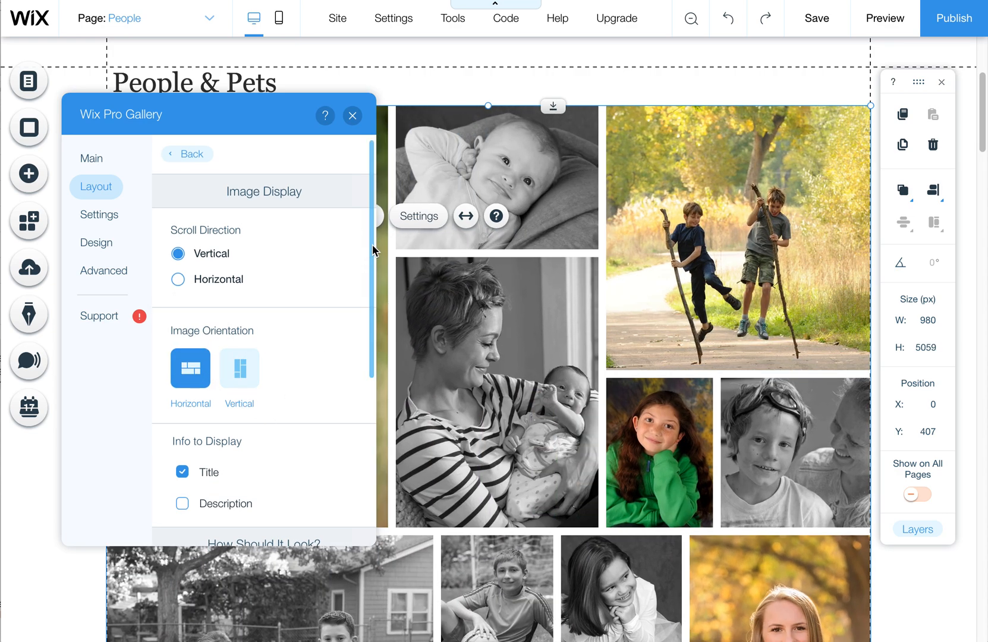
# Step: Push the collage thumbnail size up to its maximum, then bring it back to a mid-range value
pyautogui.scroll(-3)
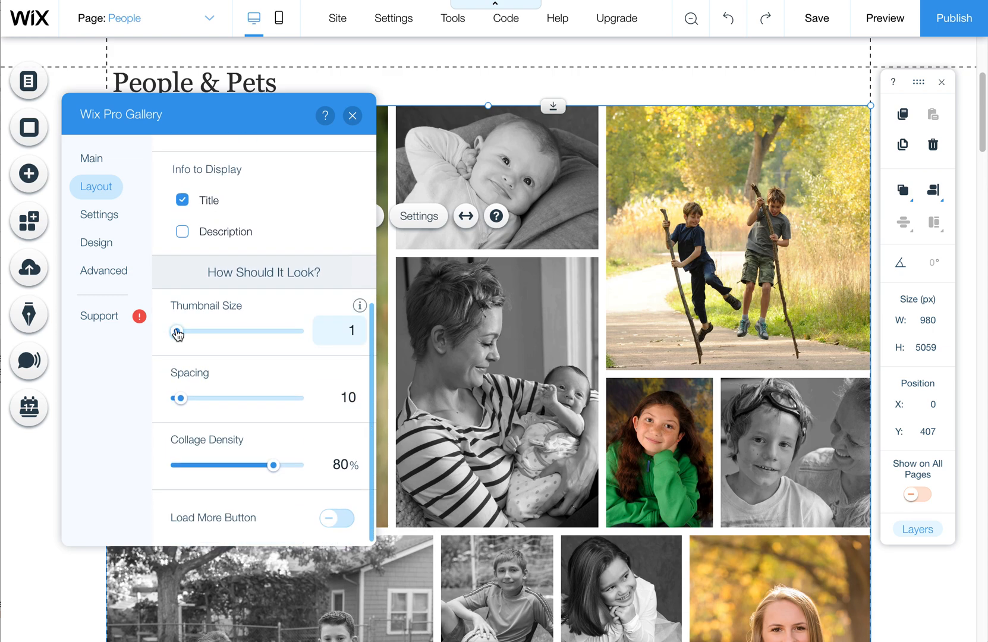
pyautogui.moveTo(177, 330); pyautogui.dragTo(281, 331)
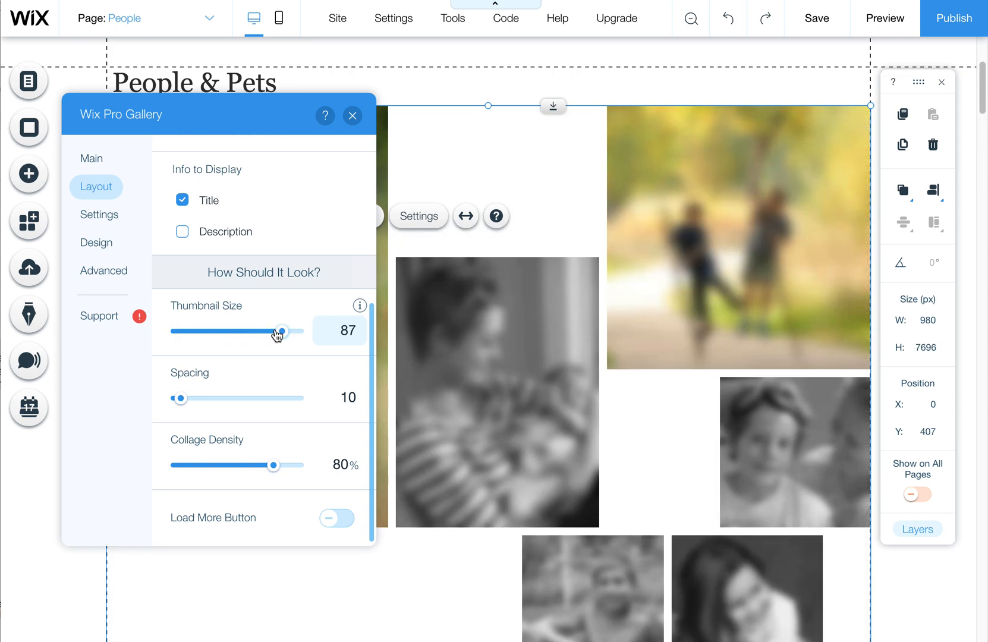
pyautogui.moveTo(282, 332); pyautogui.dragTo(300, 332)
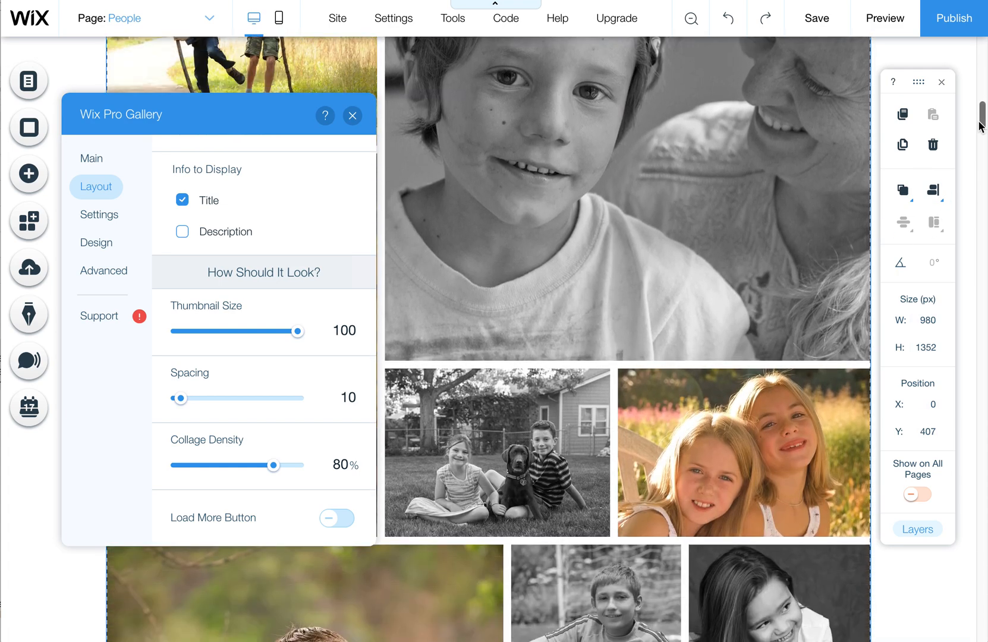
pyautogui.scroll(-3)
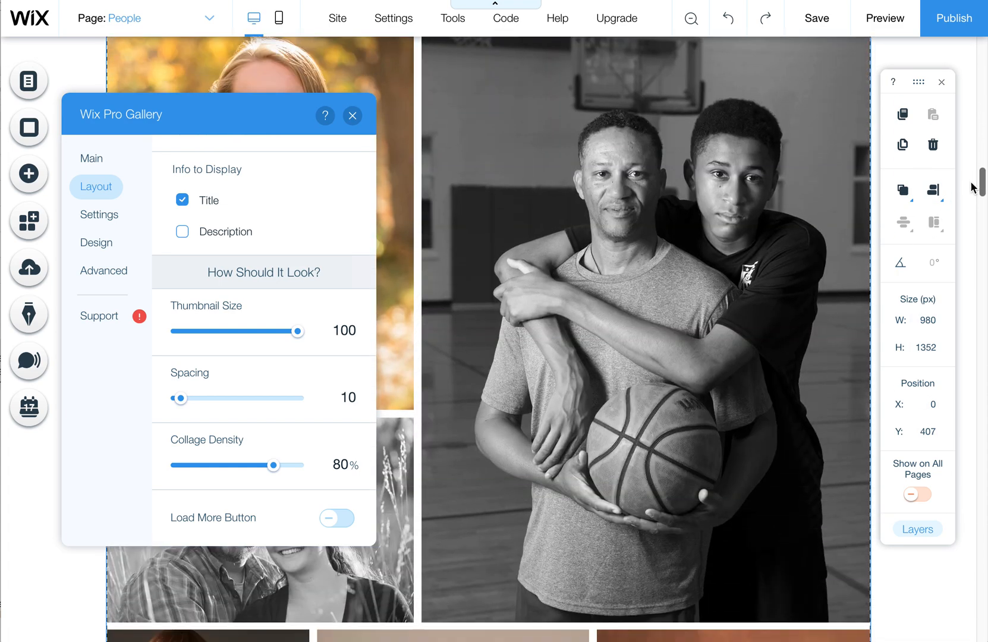
pyautogui.scroll(3)
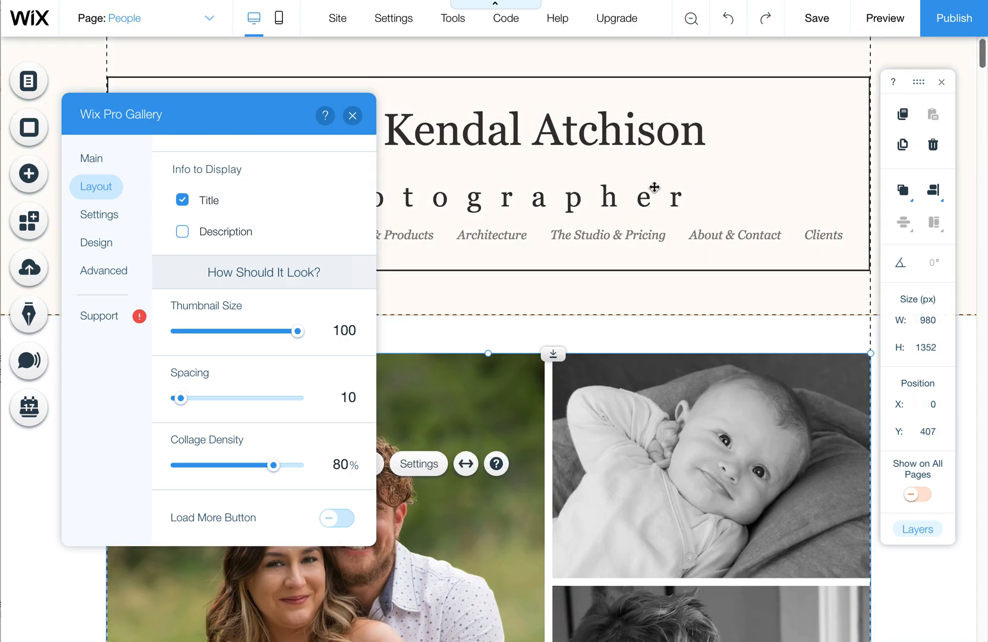
pyautogui.moveTo(295, 331); pyautogui.dragTo(239, 331)
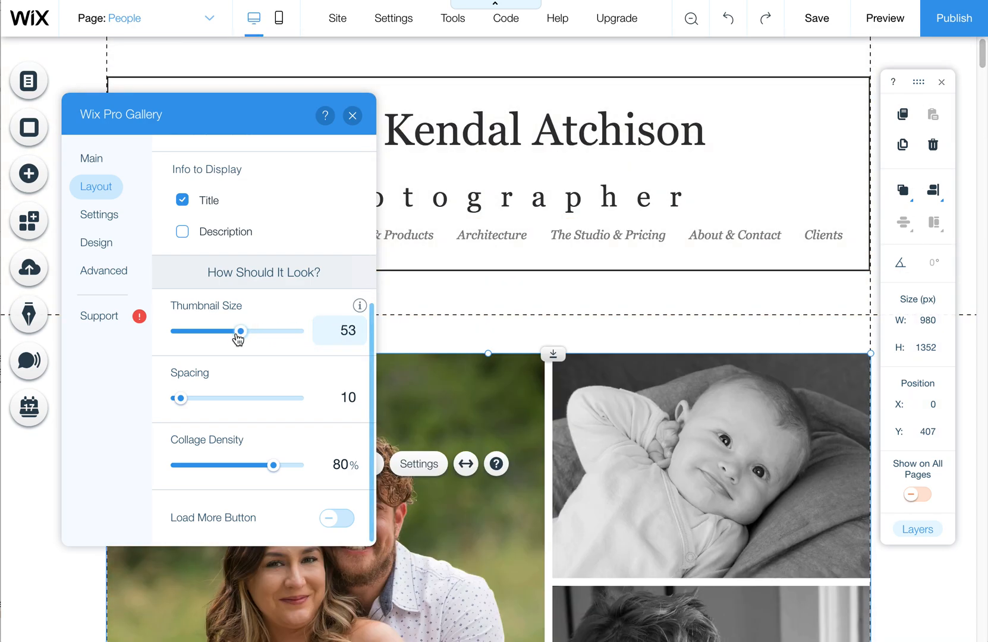
pyautogui.moveTo(240, 330); pyautogui.dragTo(176, 331)
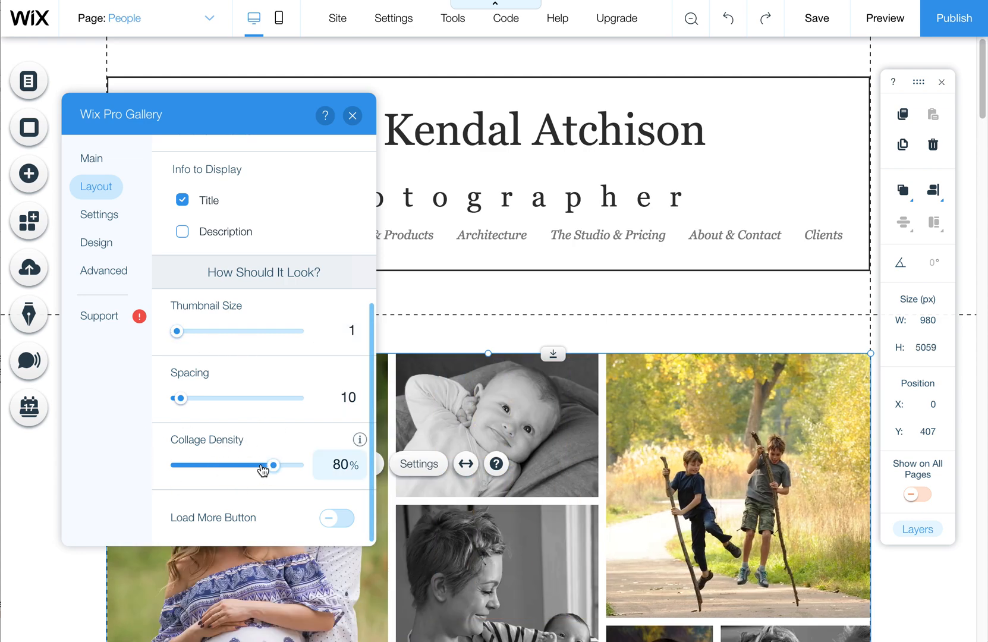
# Step: Try collage density at 1%, 20% and 100%
pyautogui.moveTo(273, 465); pyautogui.dragTo(178, 465)
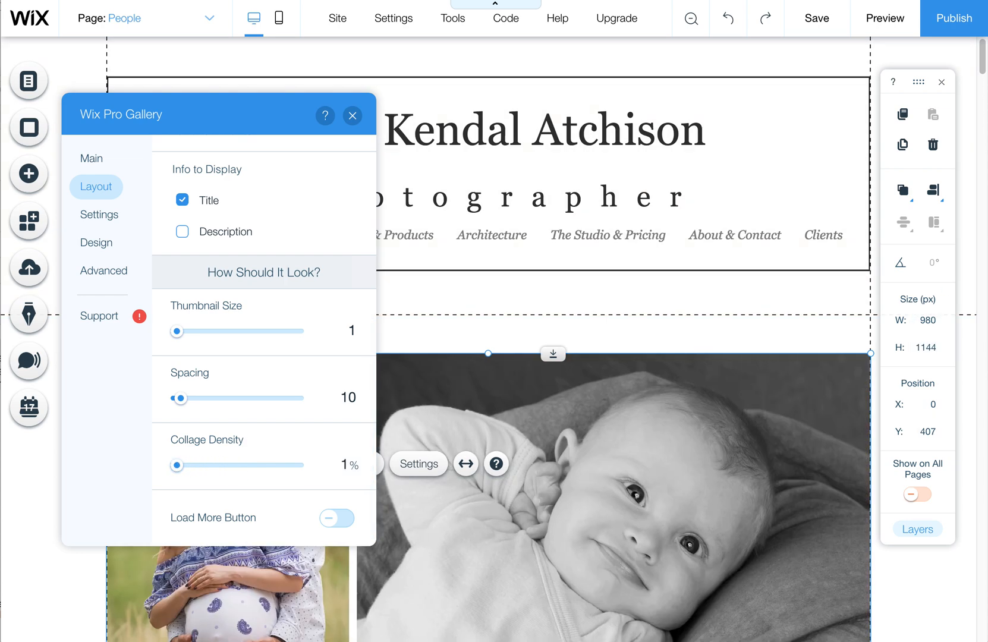
pyautogui.scroll(-3)
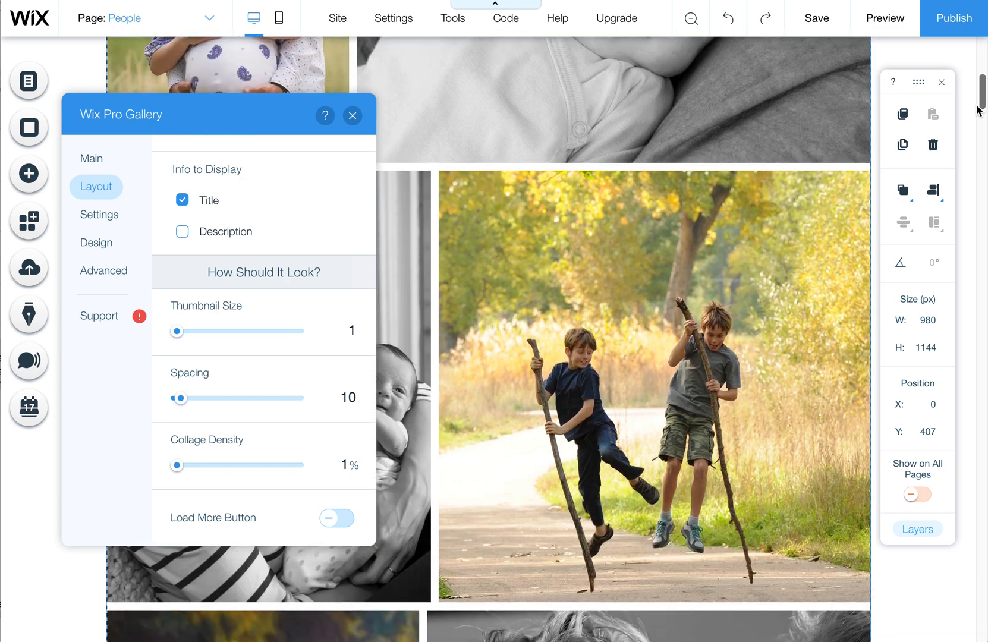
pyautogui.scroll(-3)
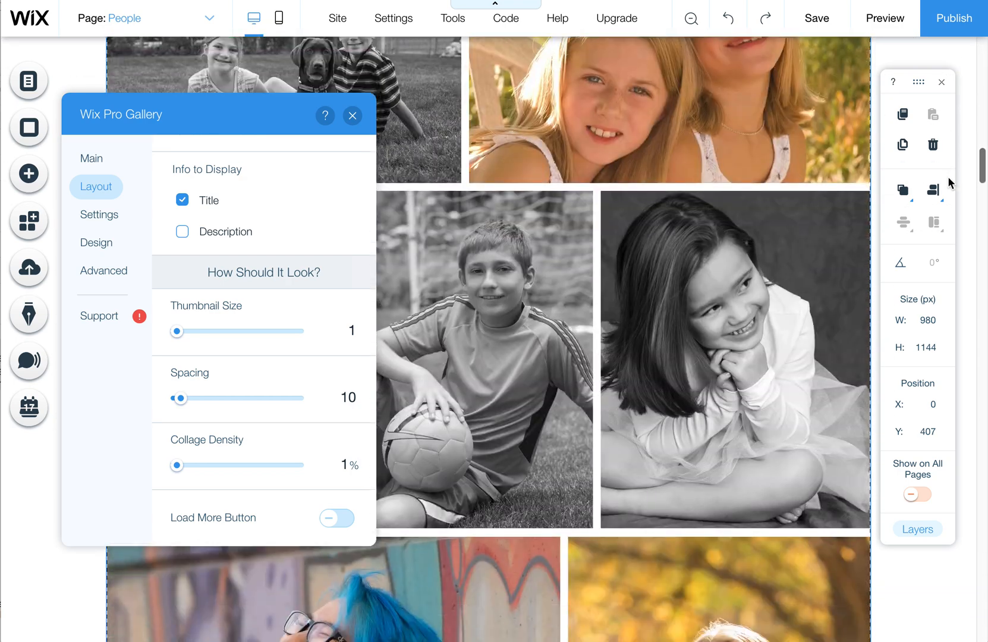
pyautogui.moveTo(177, 465); pyautogui.dragTo(201, 465)
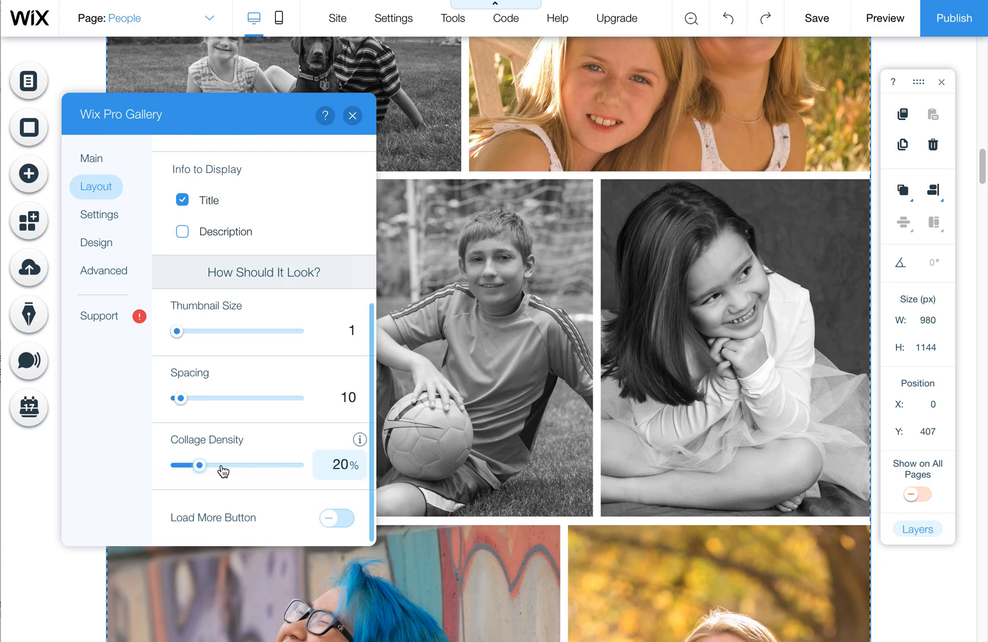
pyautogui.moveTo(199, 464); pyautogui.dragTo(299, 465)
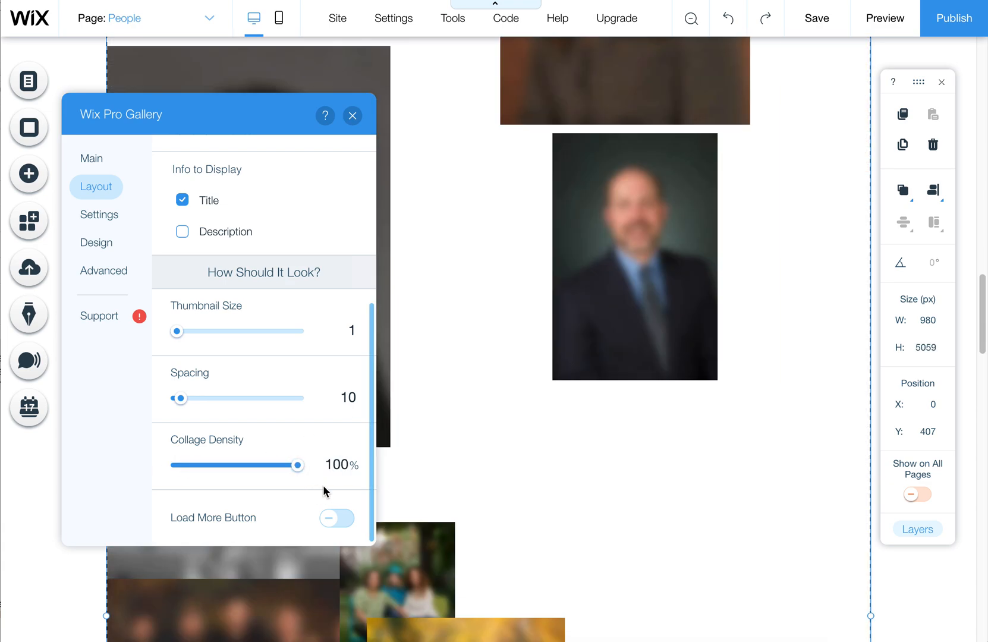
pyautogui.scroll(-3)
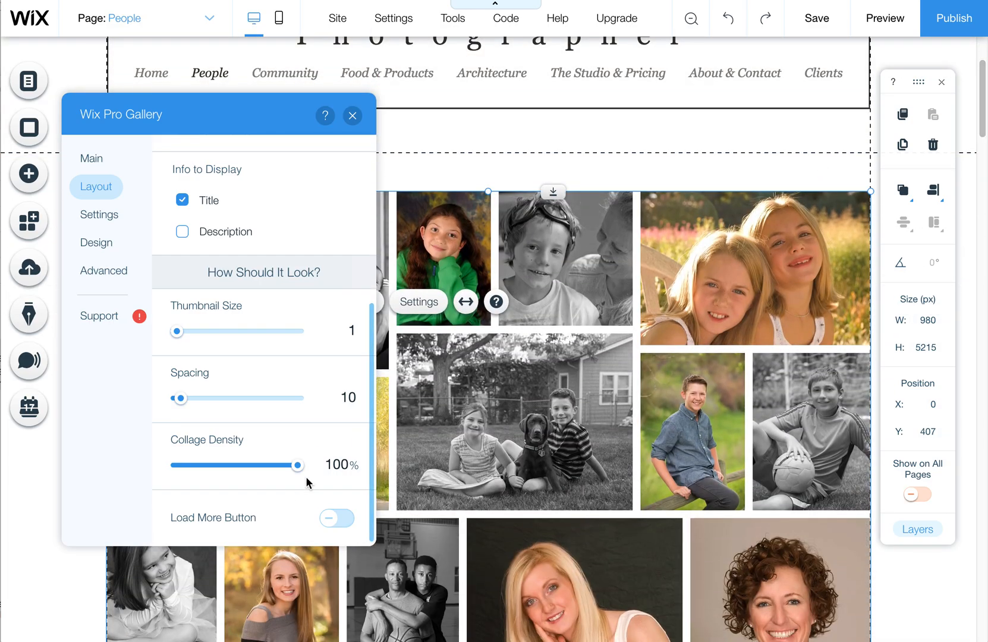
# Step: Settle the collage density at 70% and close the gallery settings
pyautogui.moveTo(300, 465); pyautogui.dragTo(250, 464)
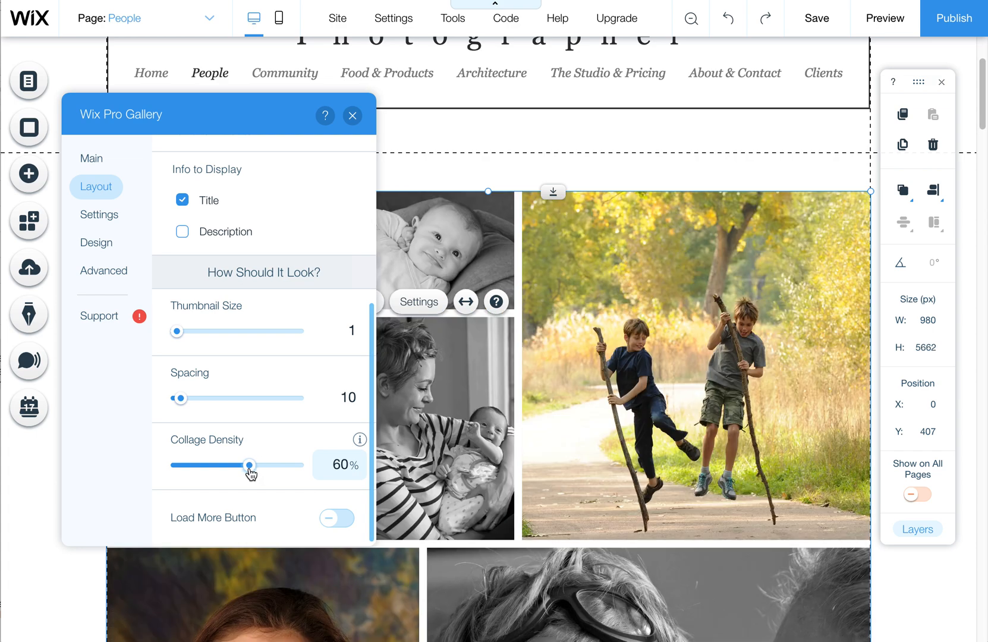
pyautogui.moveTo(248, 465); pyautogui.dragTo(262, 465)
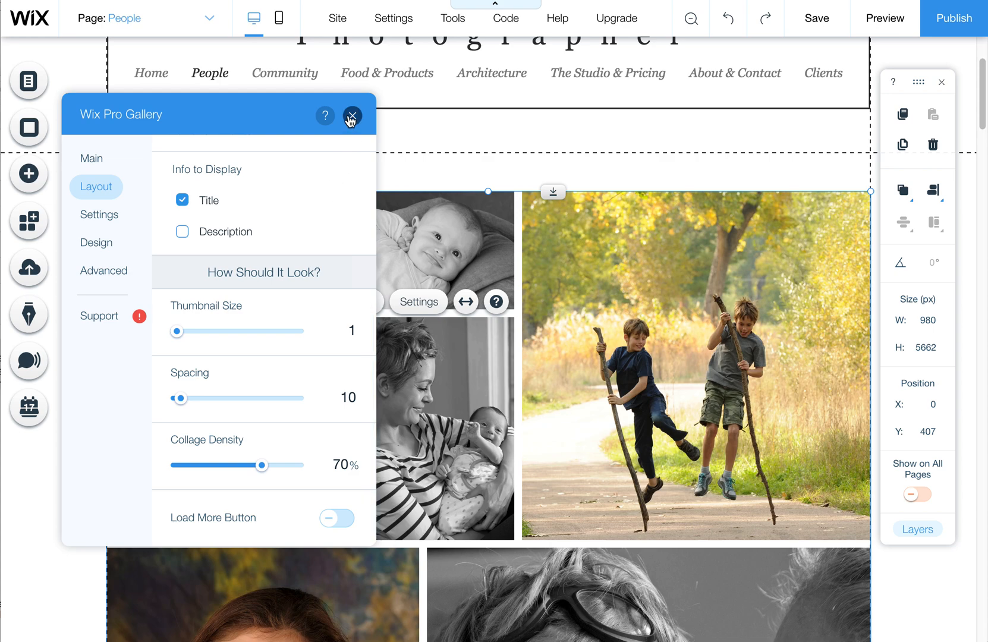
pyautogui.click(352, 116)
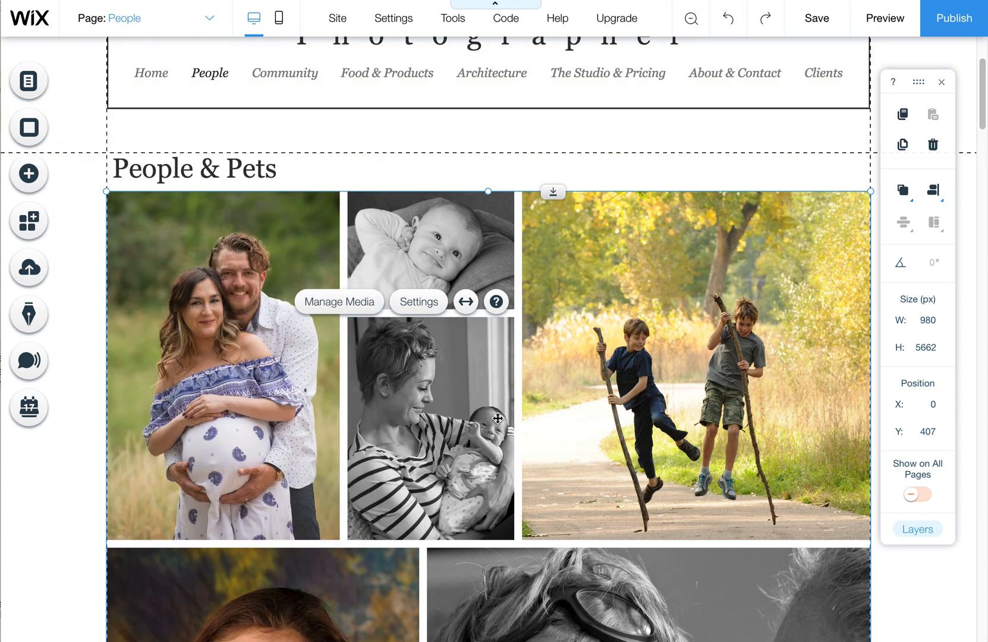
pyautogui.scroll(-3)
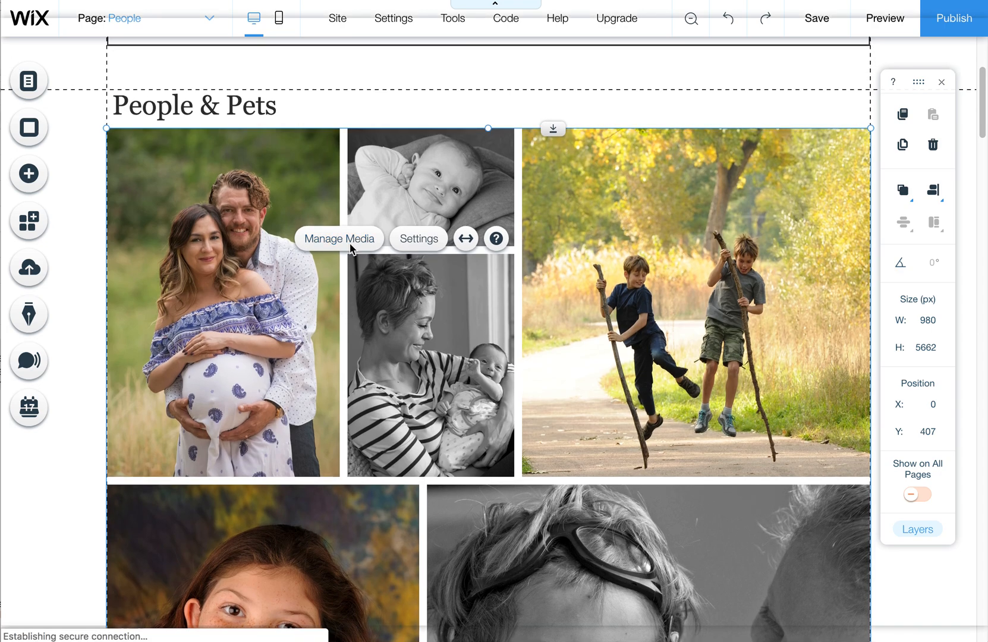
pyautogui.click(338, 237)
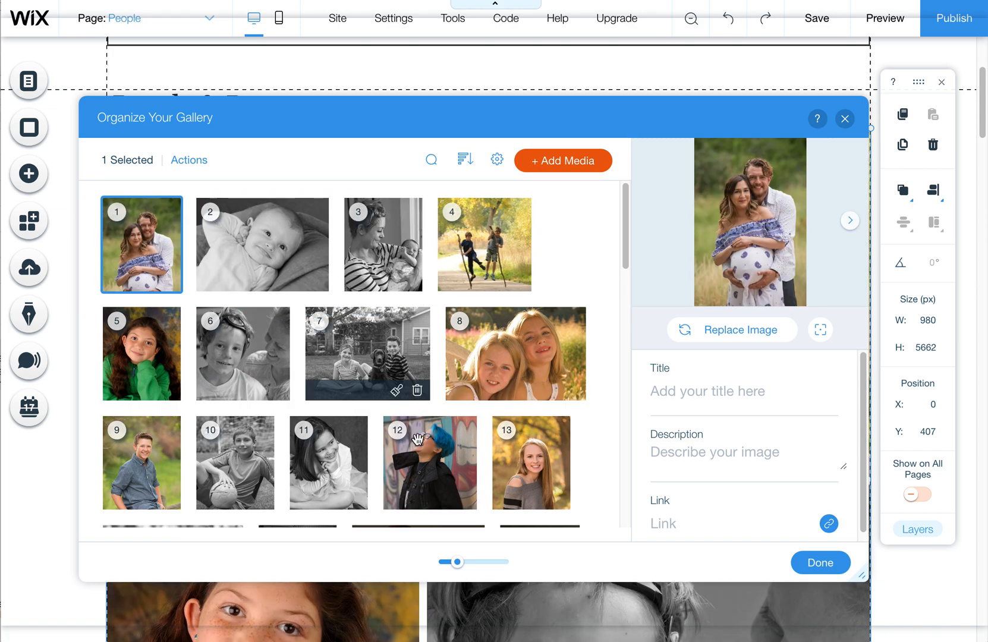
pyautogui.moveTo(386, 366)
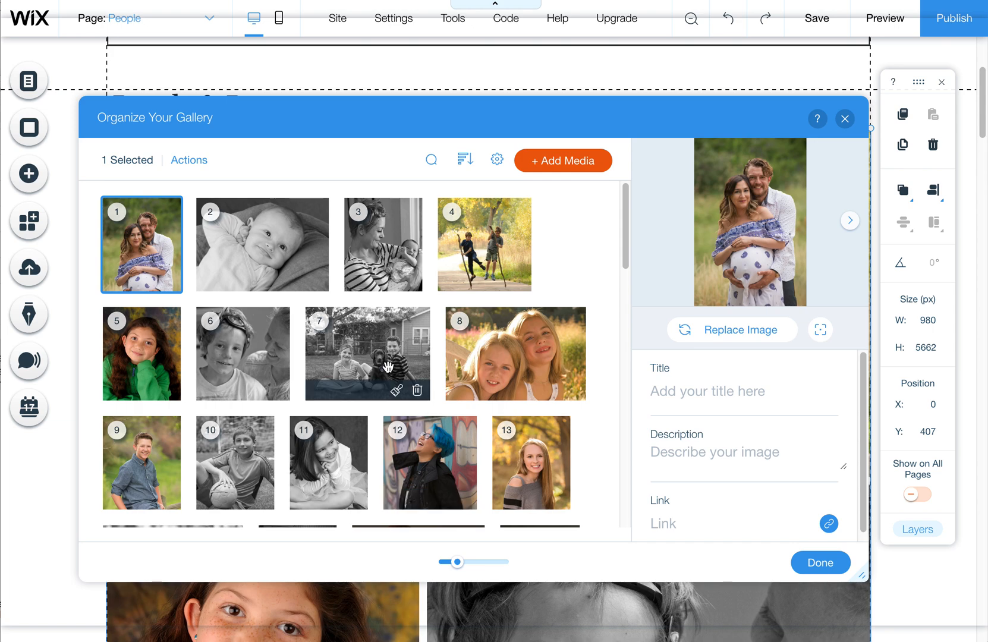
pyautogui.moveTo(308, 356)
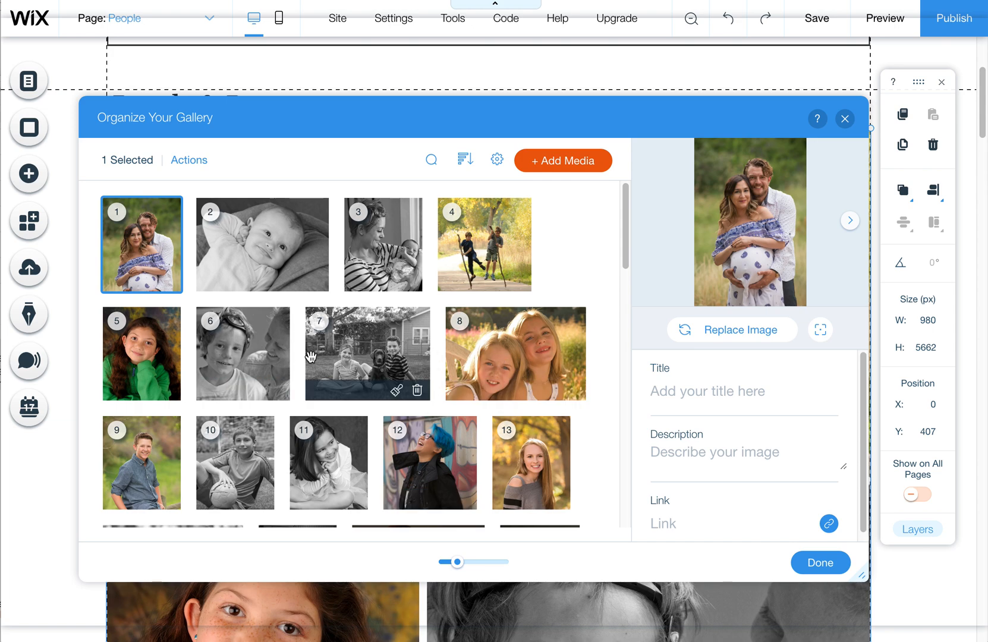
pyautogui.click(819, 562)
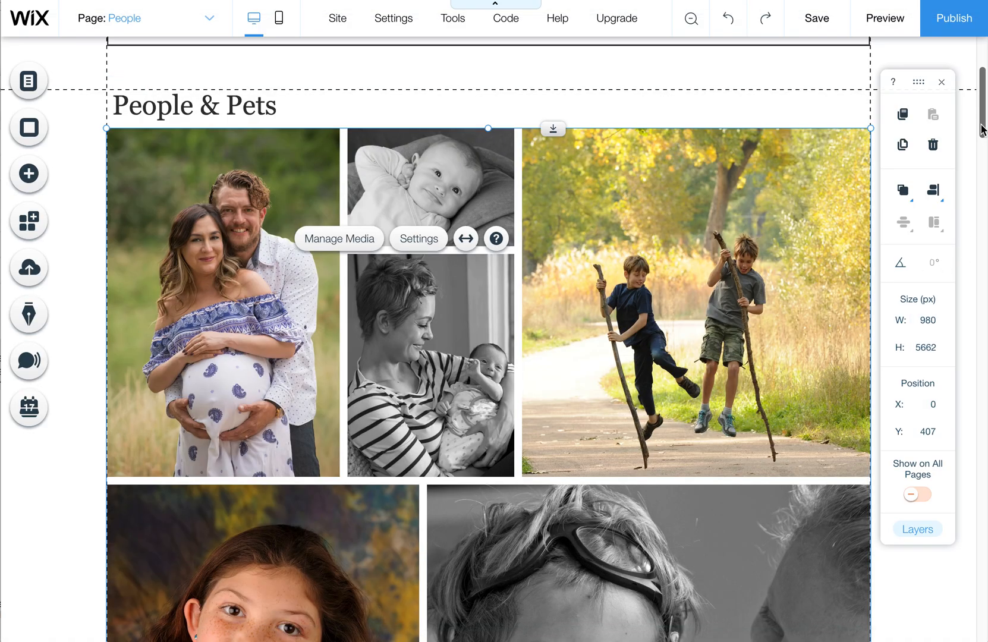
pyautogui.scroll(-3)
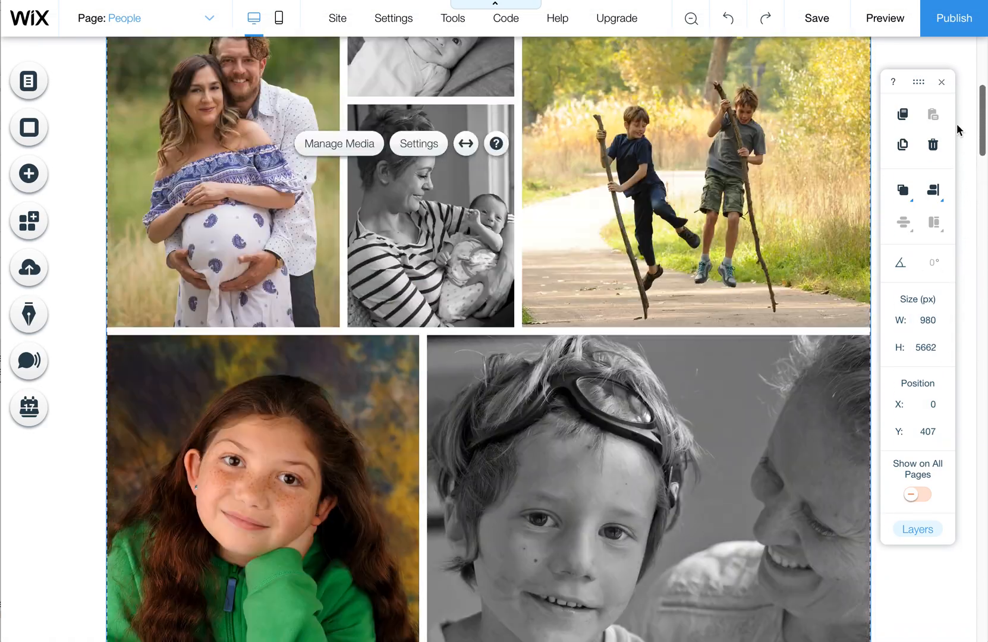
pyautogui.scroll(3)
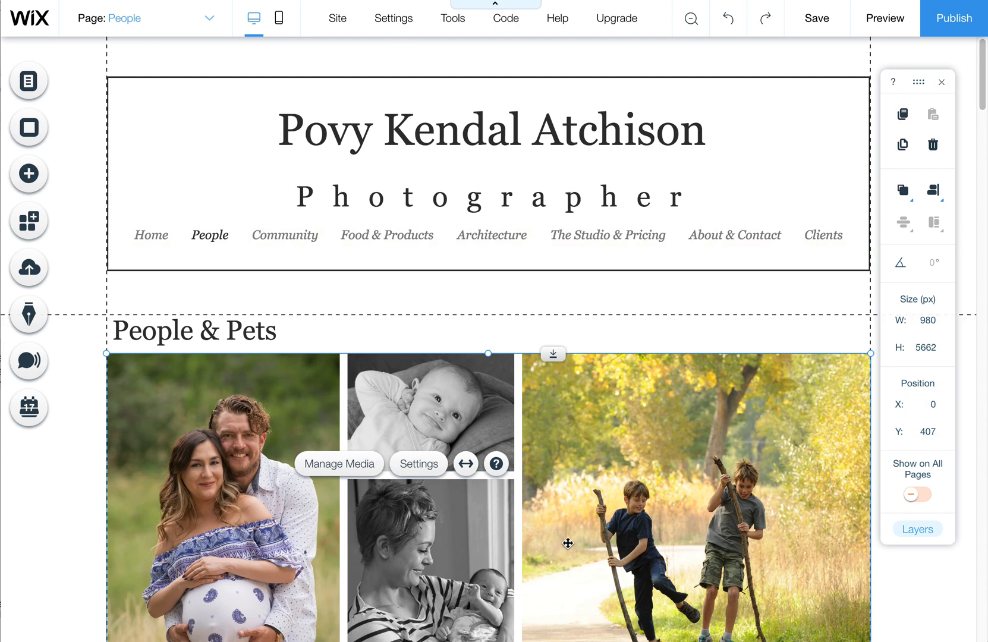
pyautogui.scroll(-3)
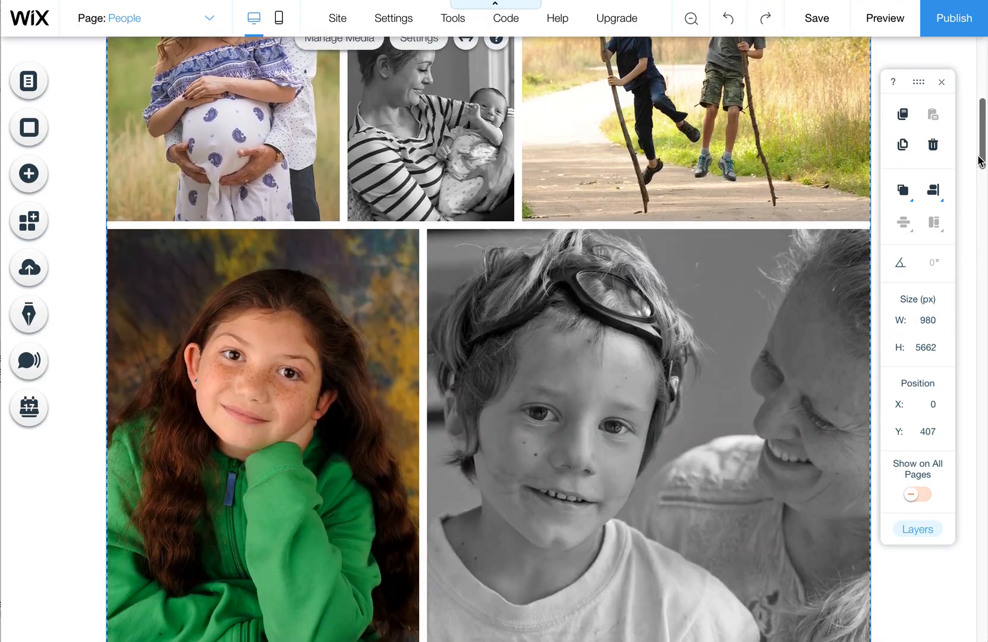
pyautogui.scroll(-3)
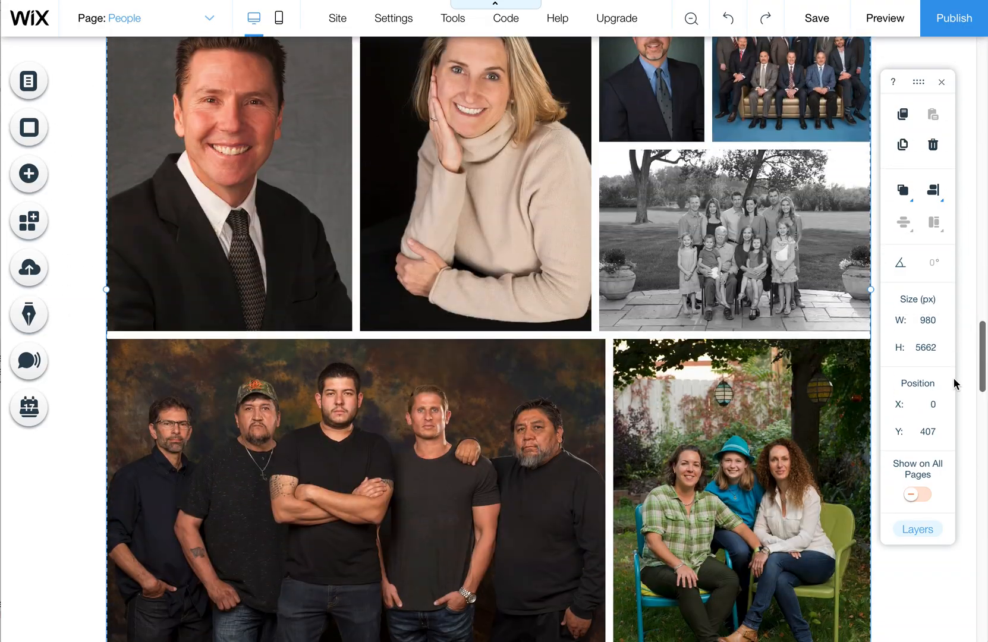
pyautogui.scroll(-3)
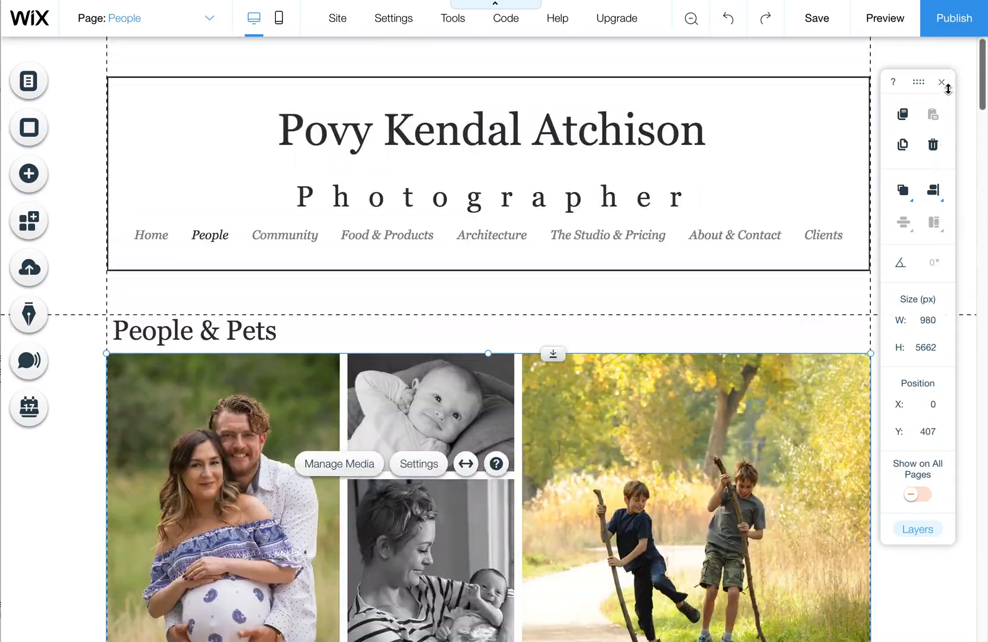
# Step: Reopen the gallery settings and the collage layout customization
pyautogui.click(417, 464)
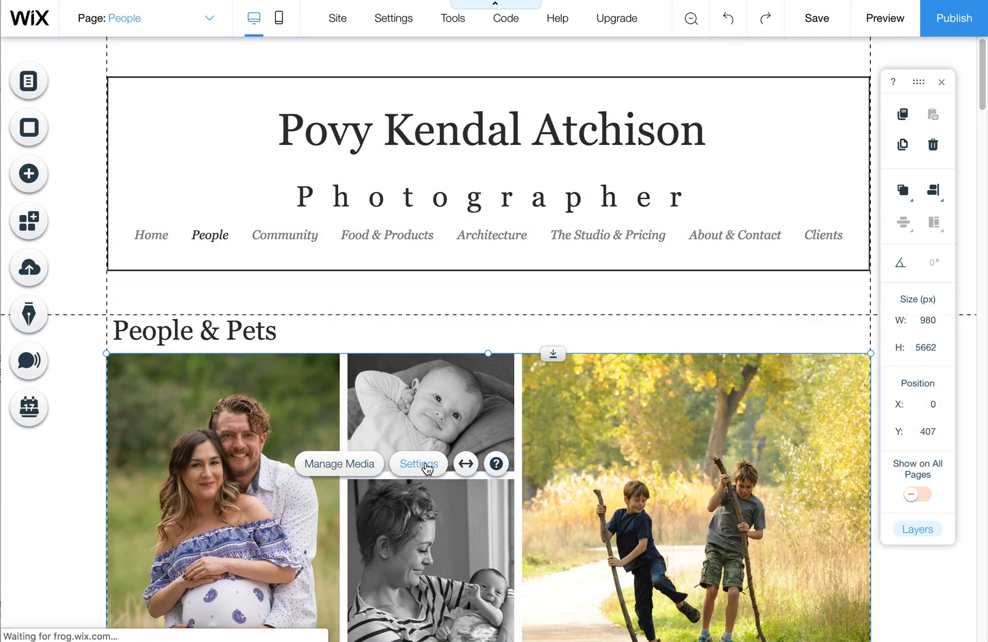
pyautogui.click(417, 464)
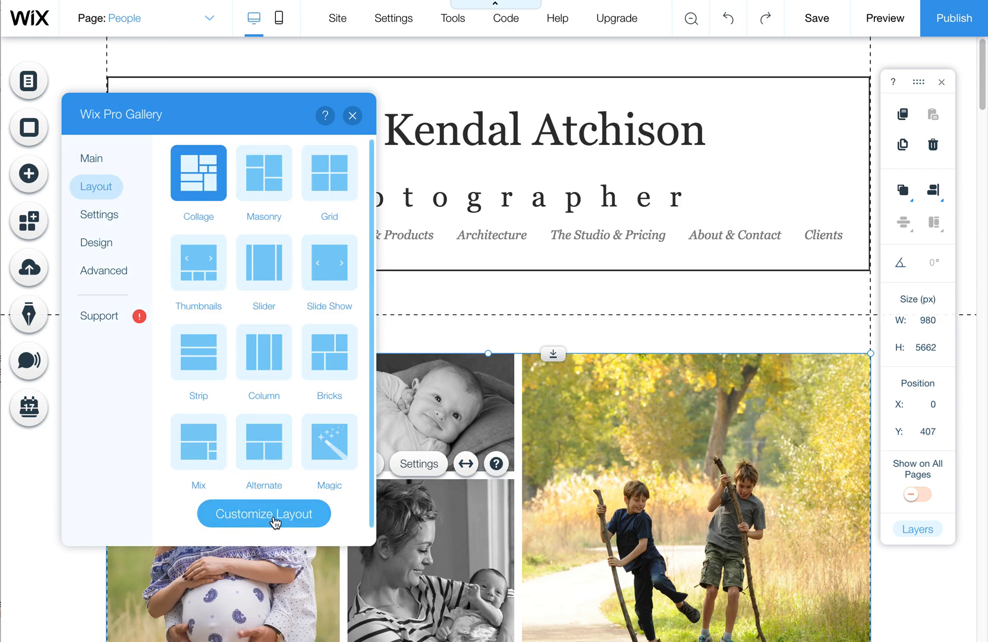
pyautogui.click(264, 512)
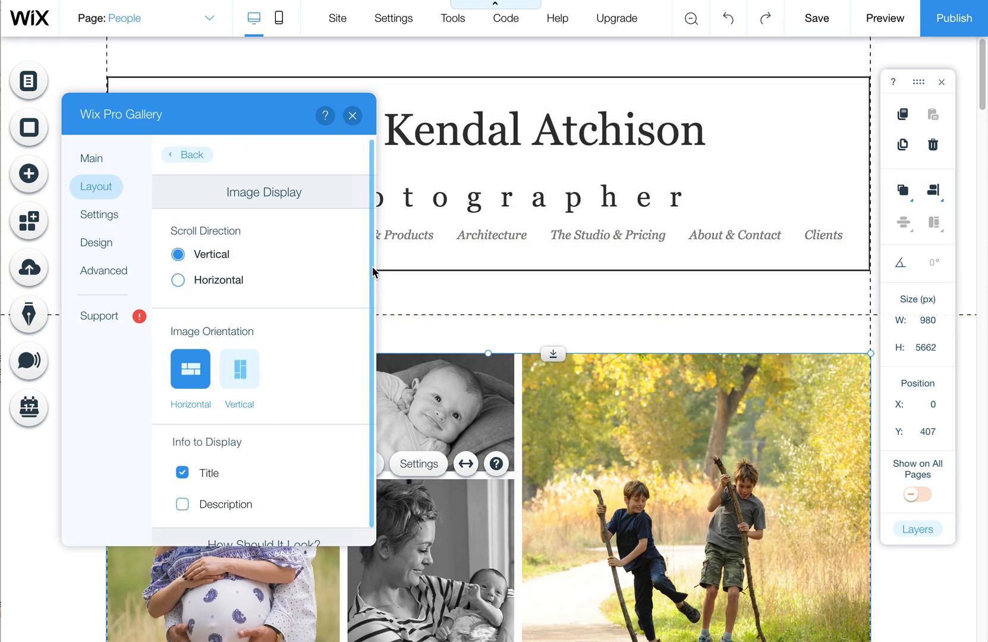
pyautogui.scroll(-3)
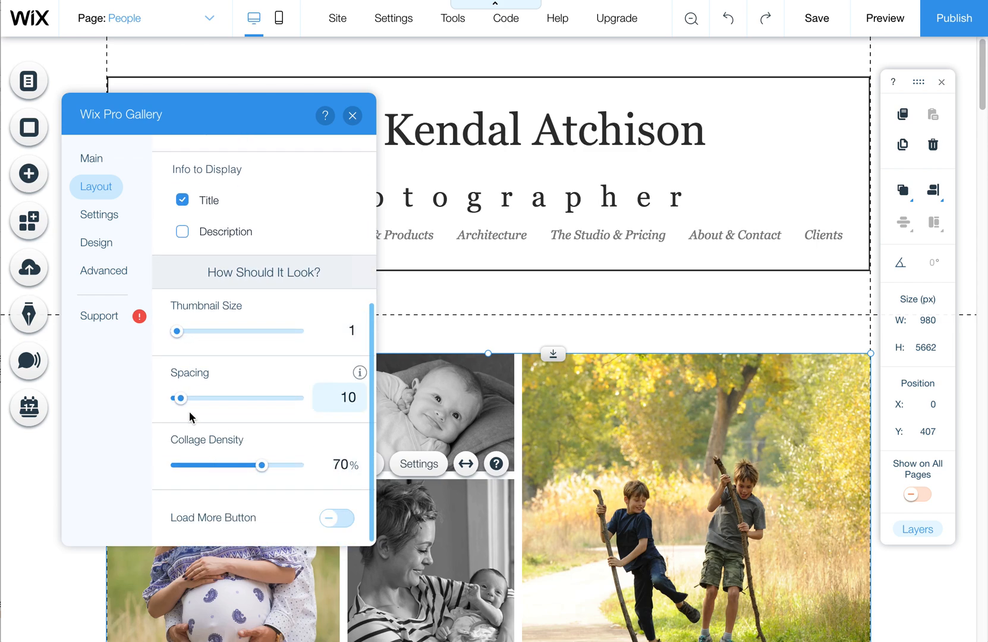
# Step: Try image spacing at 106, 141, 8 and 4, then set it back to 10
pyautogui.moveTo(179, 397); pyautogui.dragTo(219, 396)
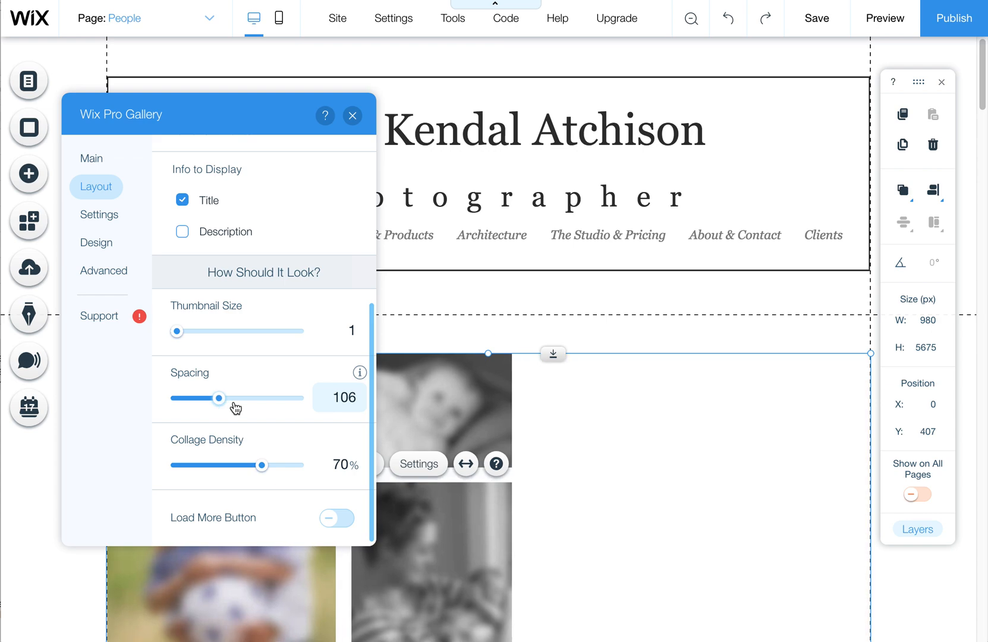
pyautogui.moveTo(219, 397); pyautogui.dragTo(234, 397)
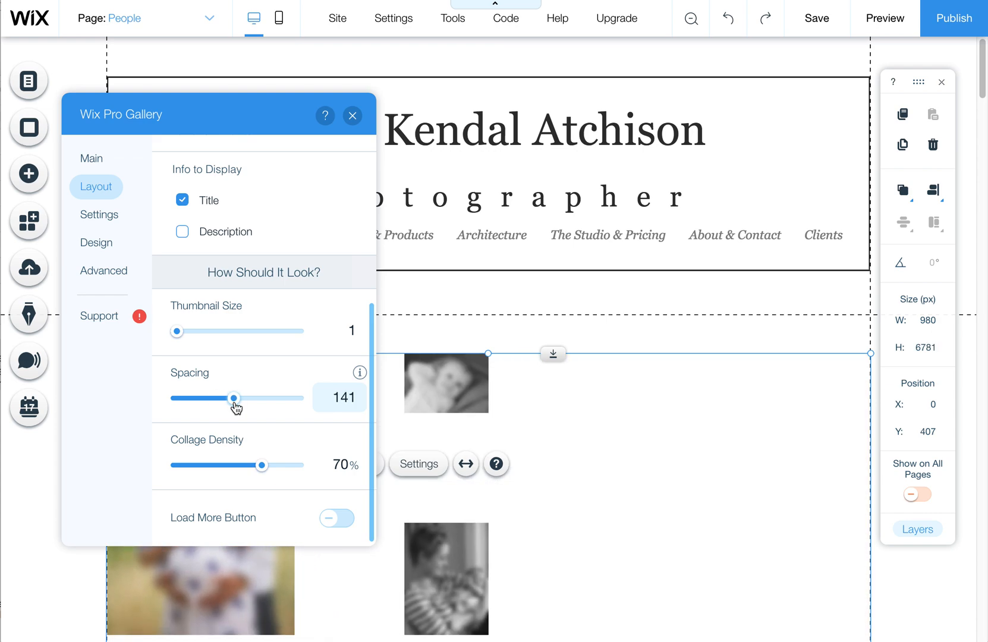
pyautogui.moveTo(234, 397); pyautogui.dragTo(179, 397)
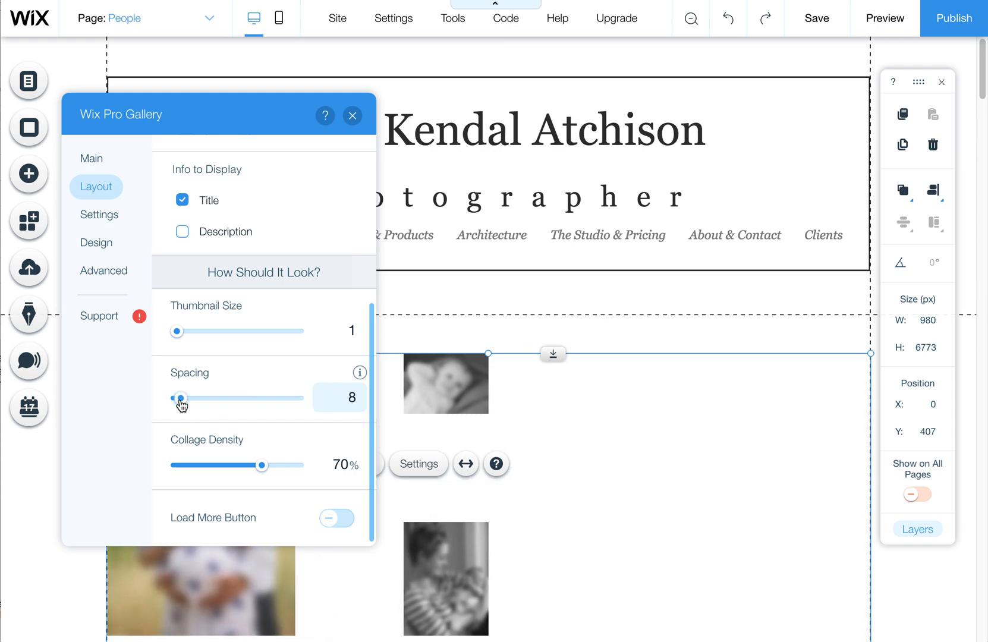
pyautogui.moveTo(179, 397); pyautogui.dragTo(178, 397)
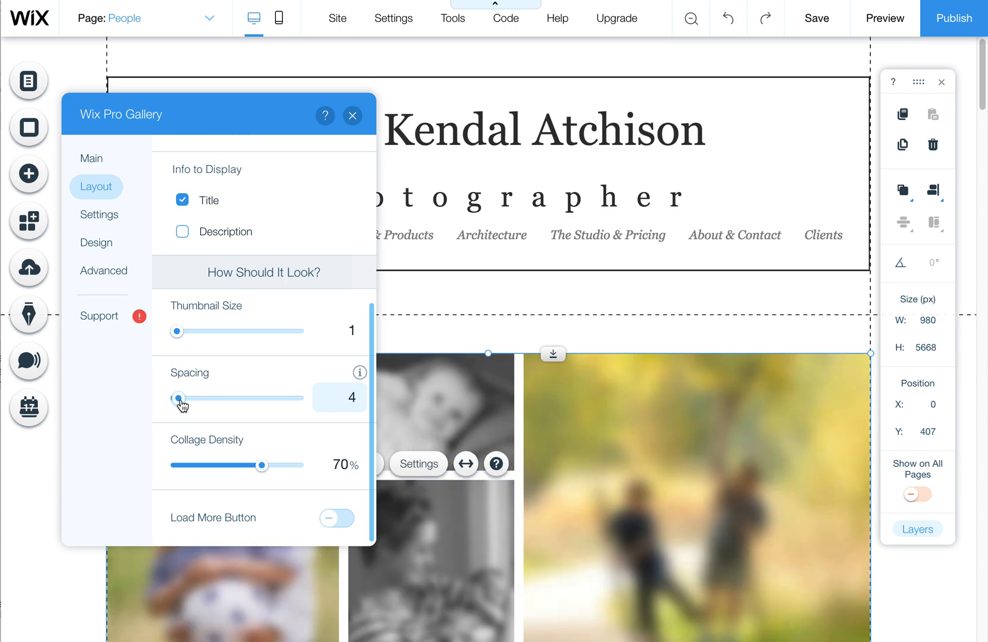
pyautogui.moveTo(178, 397); pyautogui.dragTo(201, 397)
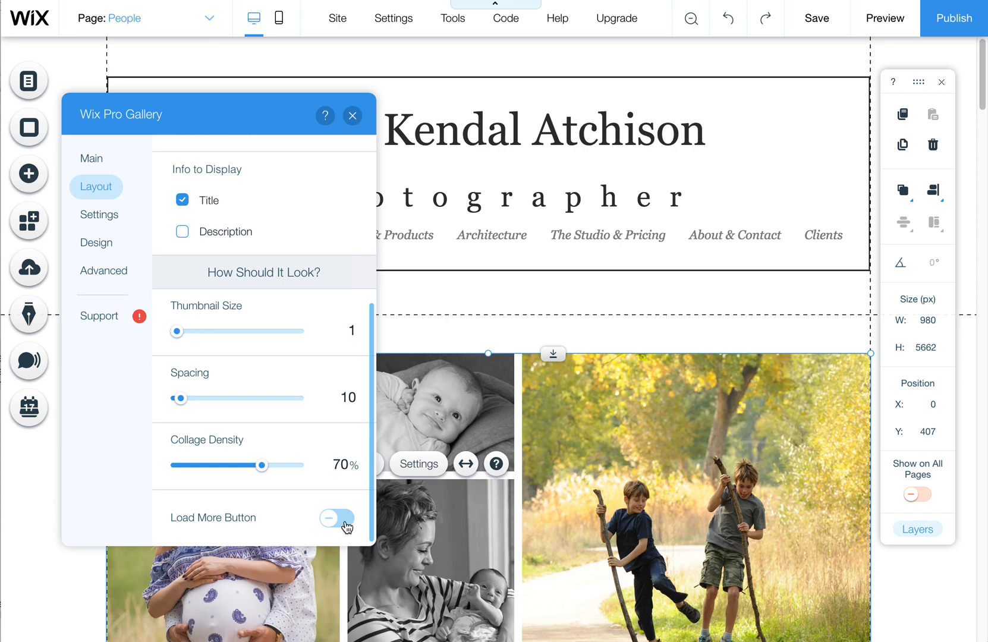
# Step: Toggle the Load More button on, then off so all photos show at once
pyautogui.click(335, 518)
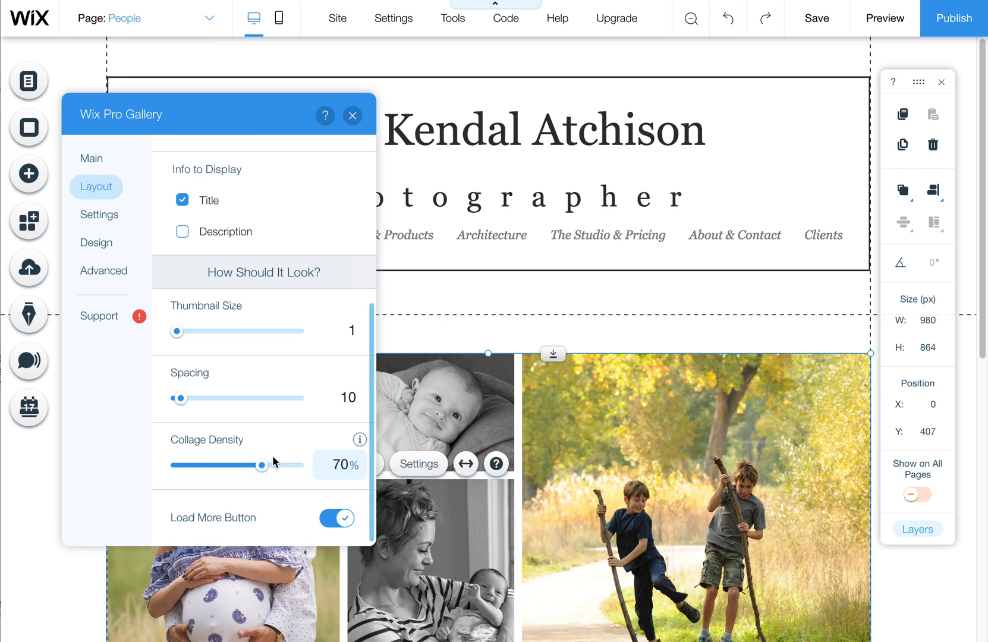
pyautogui.scroll(-3)
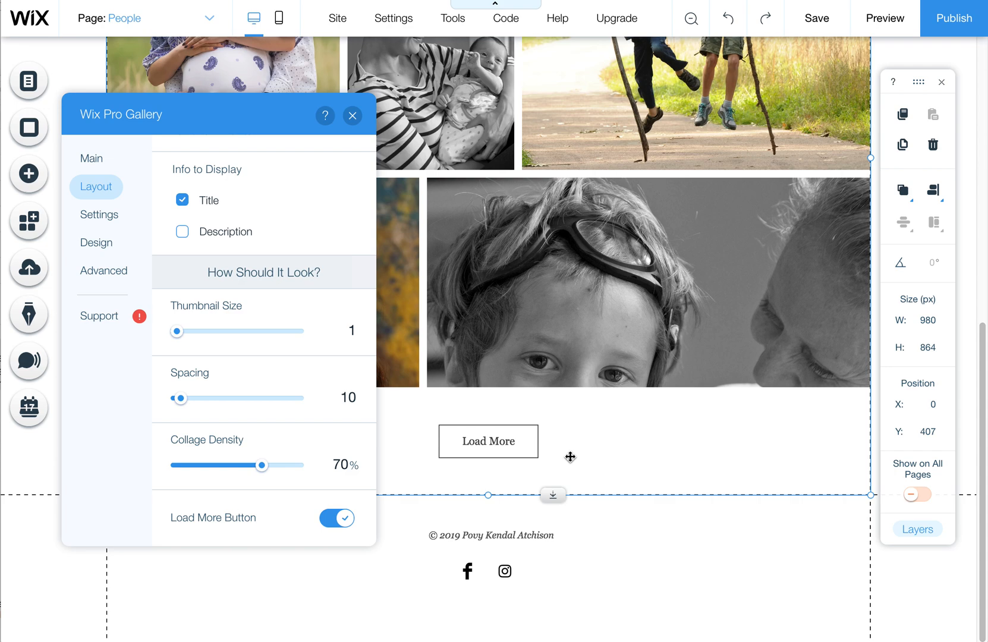
pyautogui.click(336, 518)
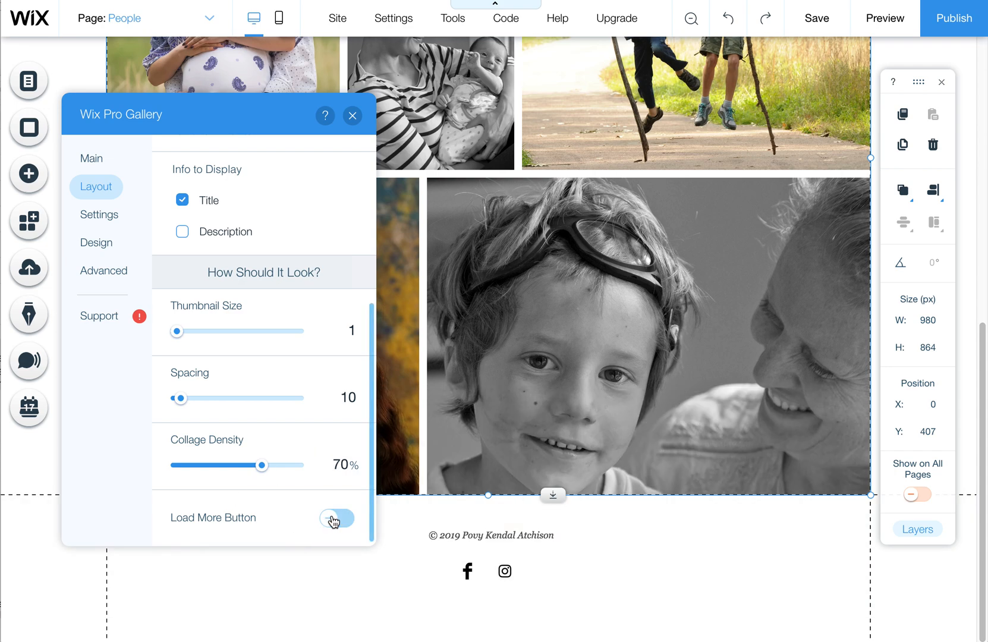
pyautogui.click(336, 517)
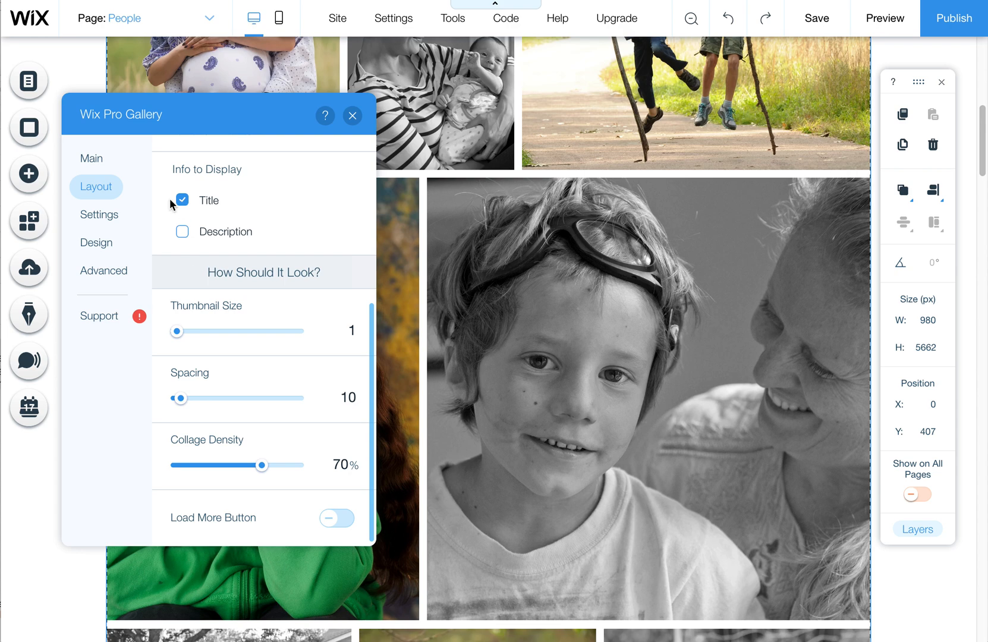
# Step: Review the Settings tab's click behaviour (expand mode) and social sharing options
pyautogui.click(99, 214)
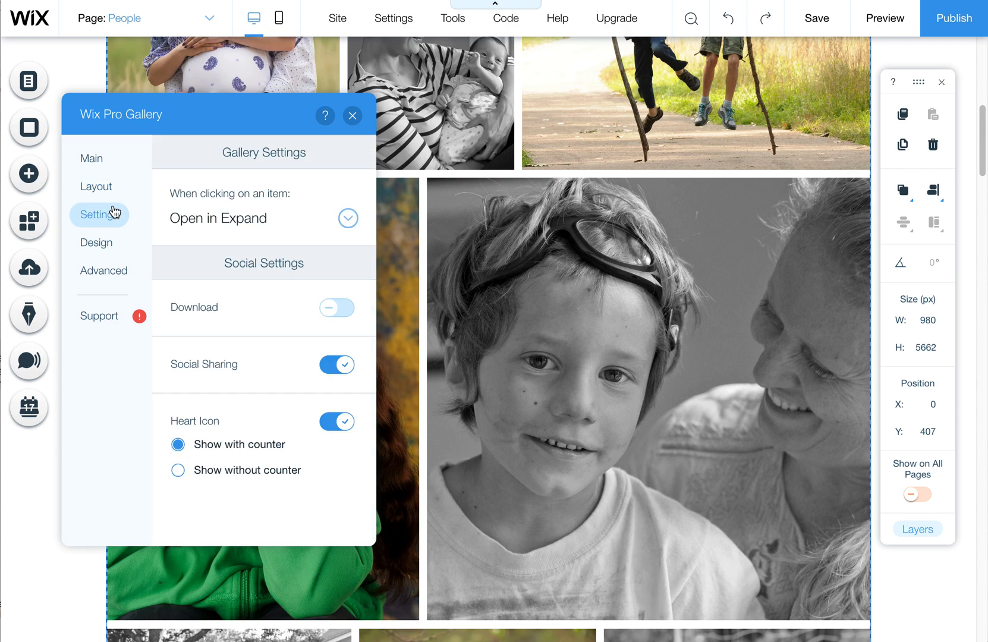
pyautogui.moveTo(227, 204)
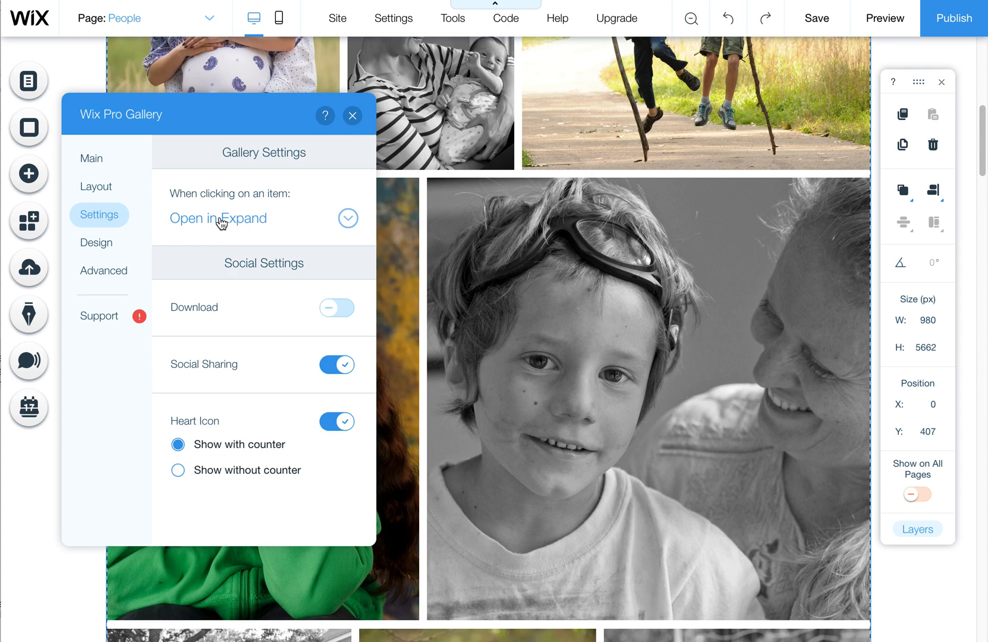
pyautogui.moveTo(239, 224)
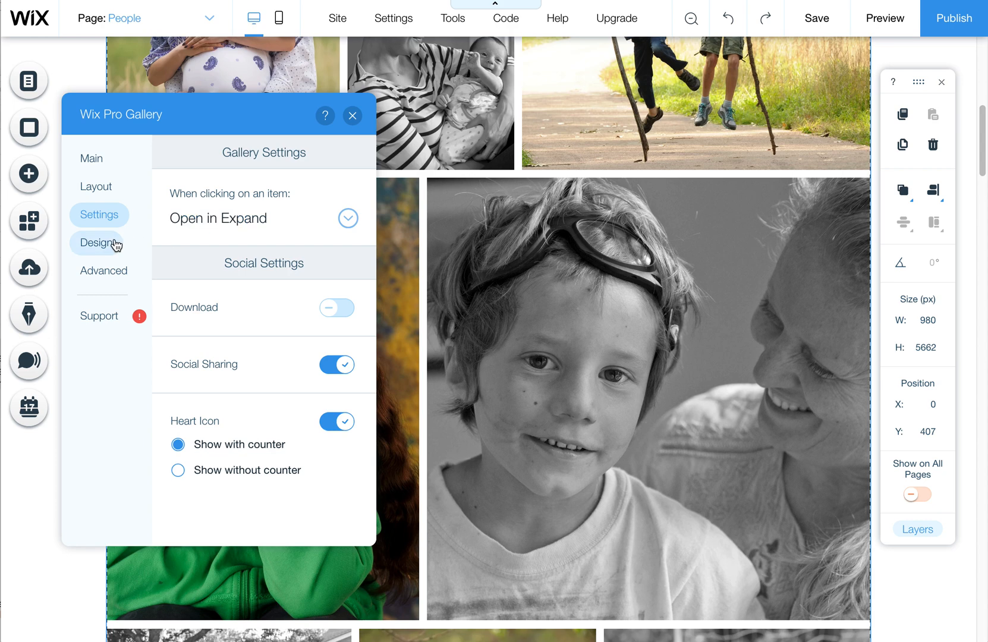
pyautogui.moveTo(884, 18)
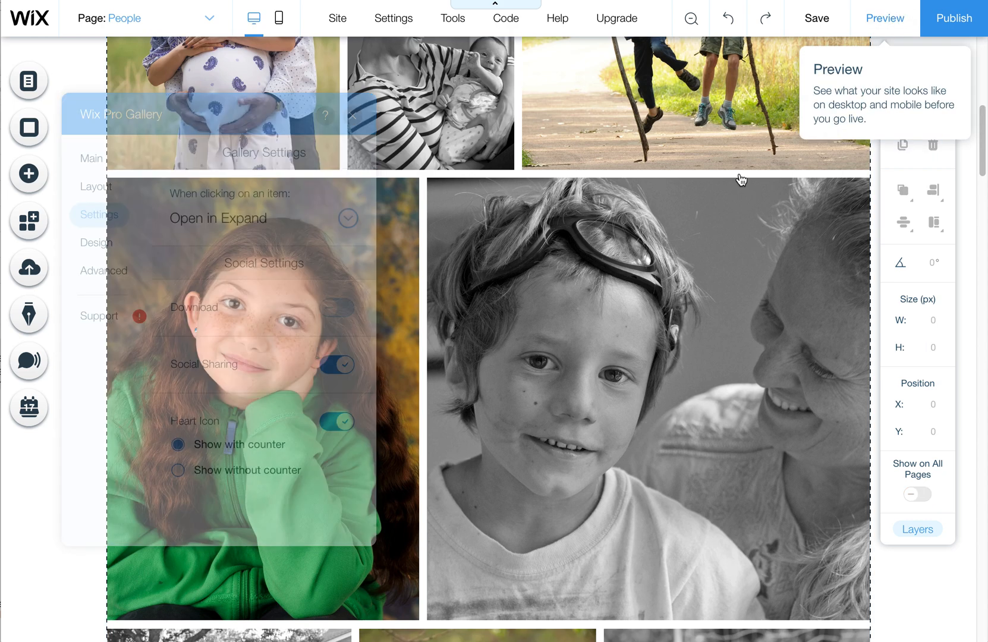
# Step: Preview the live site, close the expanded photo, and return to the editor
pyautogui.click(883, 18)
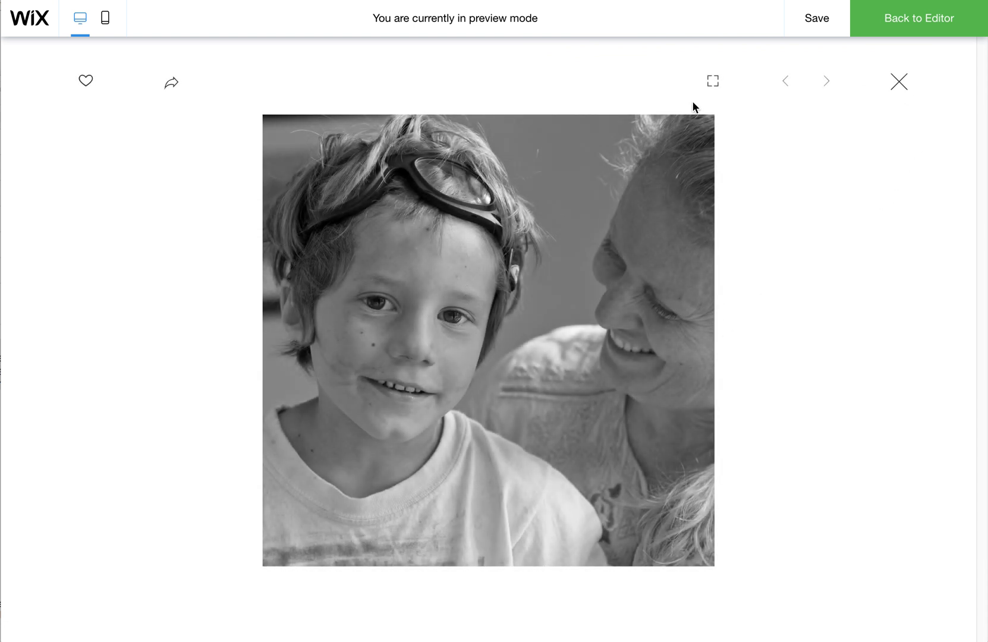
pyautogui.click(898, 81)
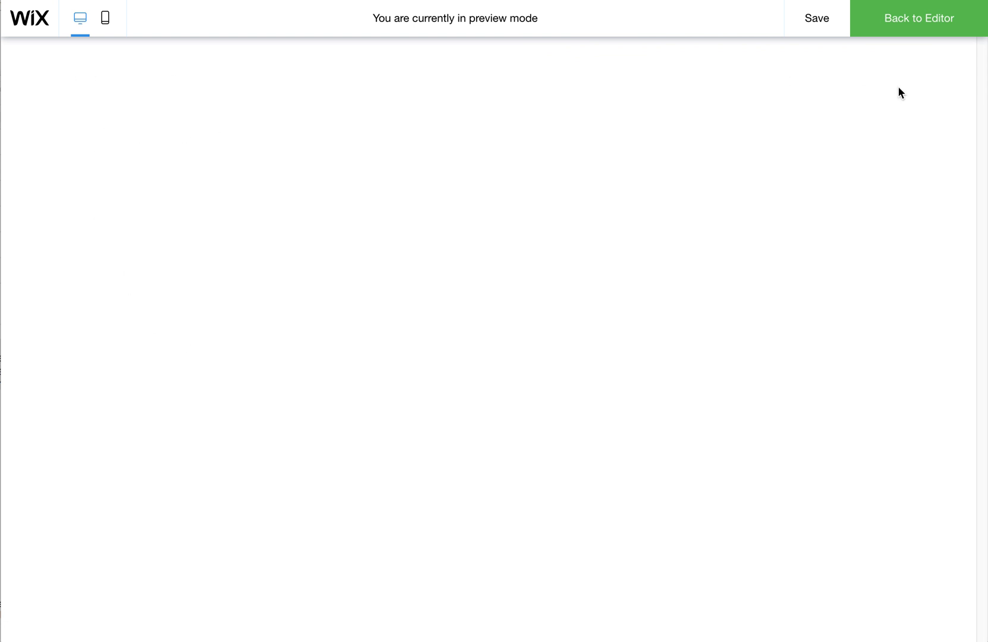
pyautogui.click(918, 17)
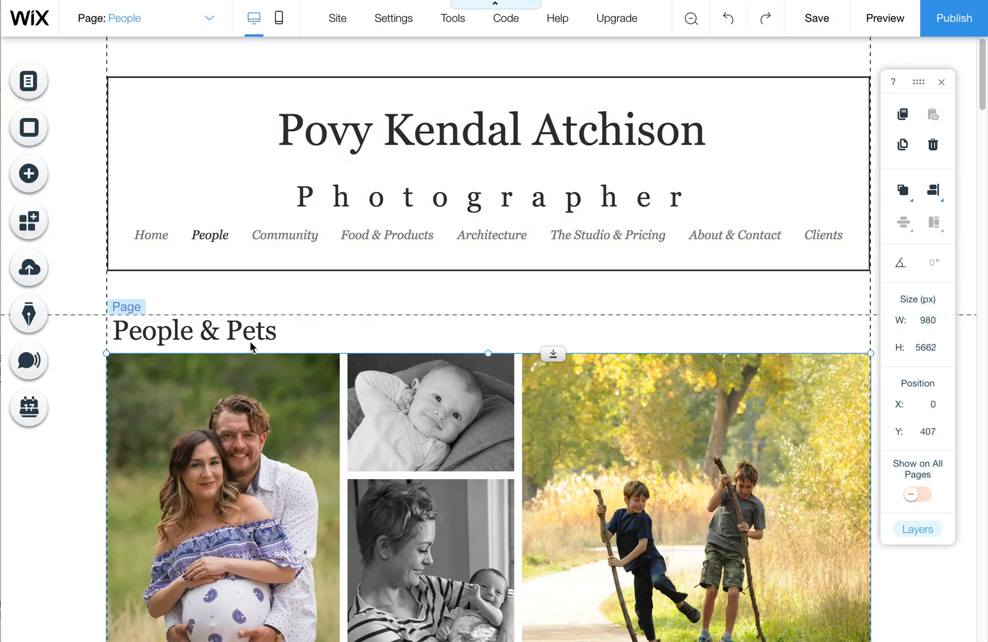
pyautogui.moveTo(459, 428)
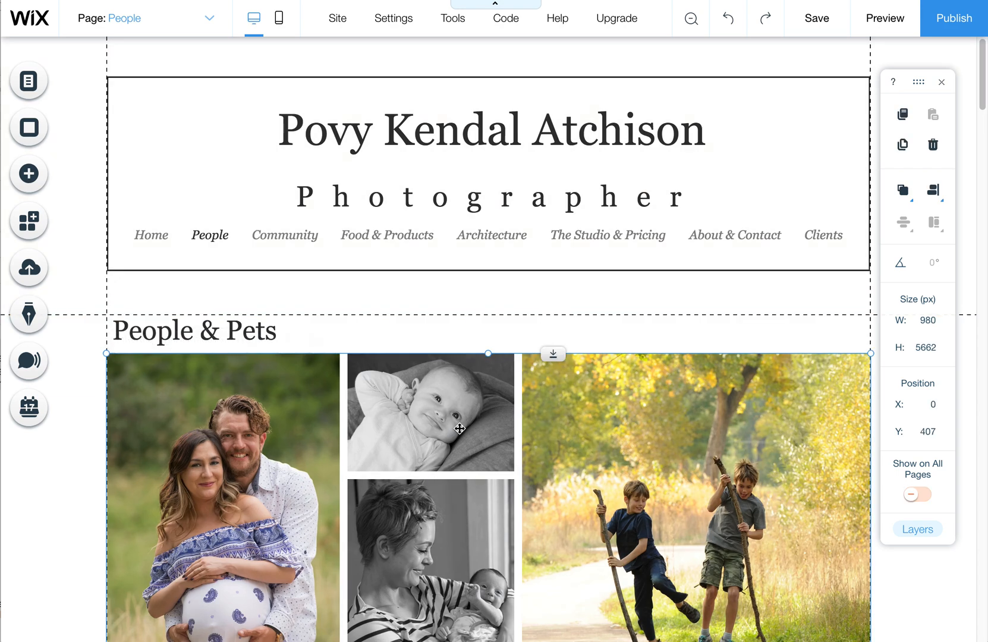
# Step: Review the gallery's Advanced quality options, then its Design options list
pyautogui.scroll(-3)
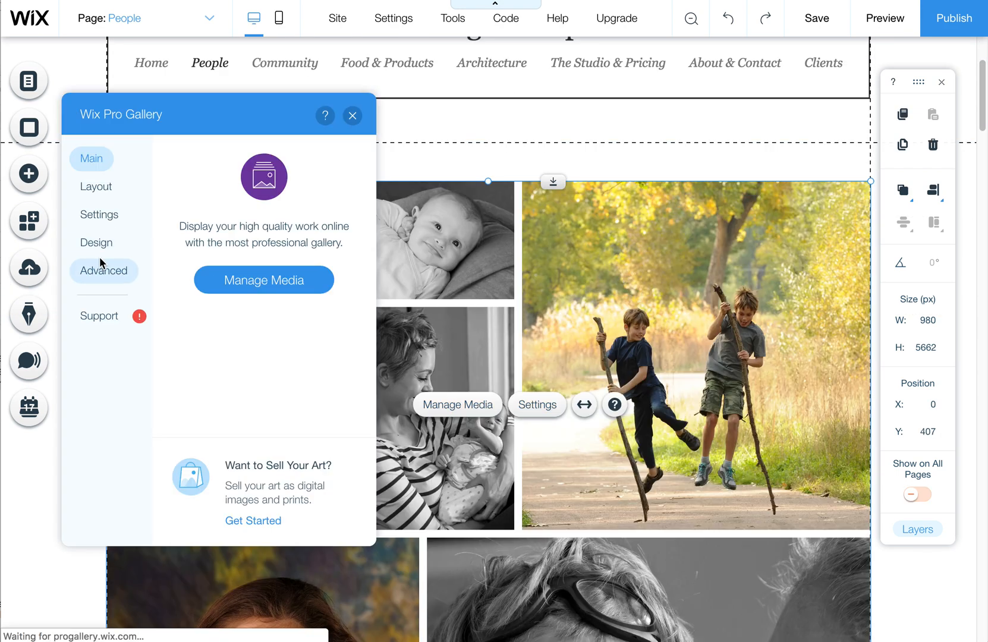
pyautogui.click(103, 270)
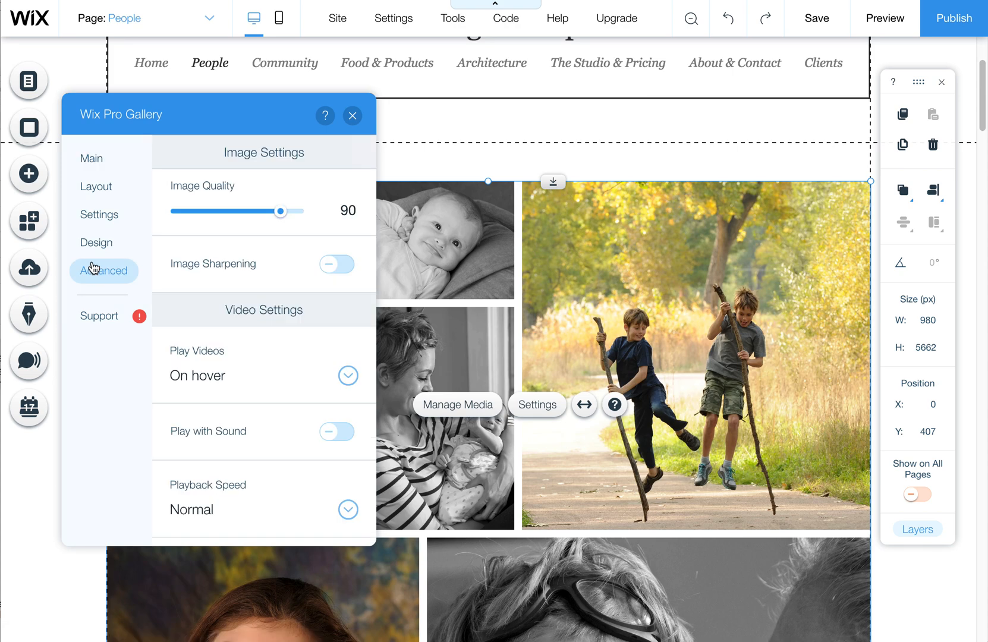
pyautogui.click(97, 243)
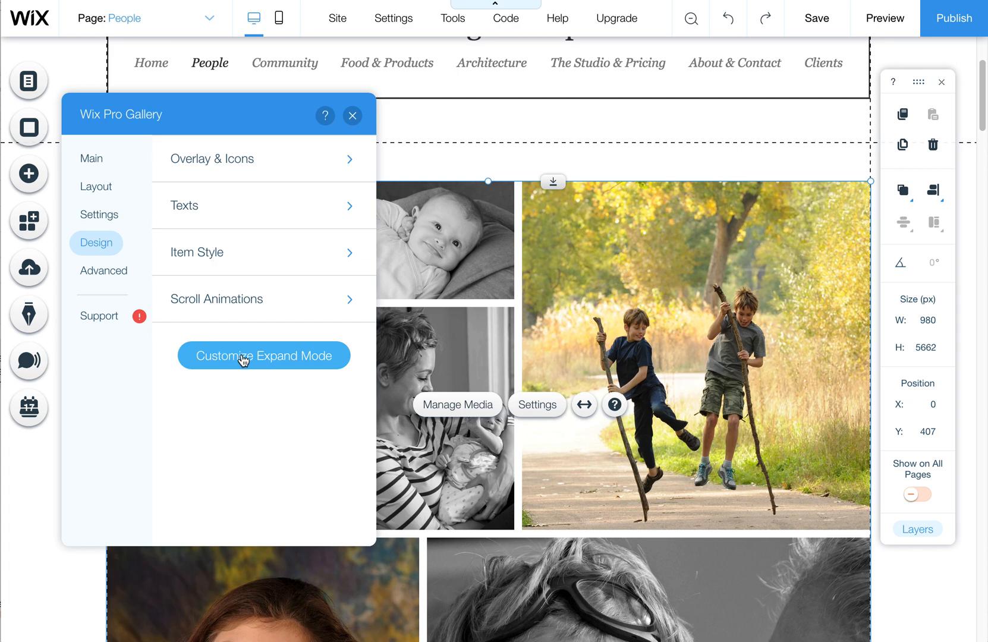
pyautogui.click(264, 355)
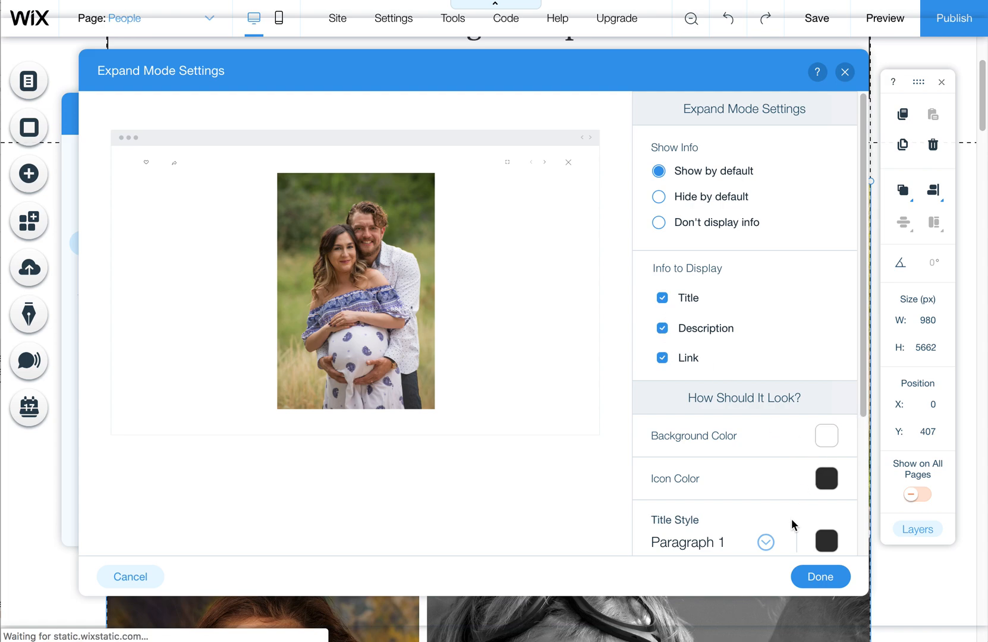
pyautogui.scroll(-3)
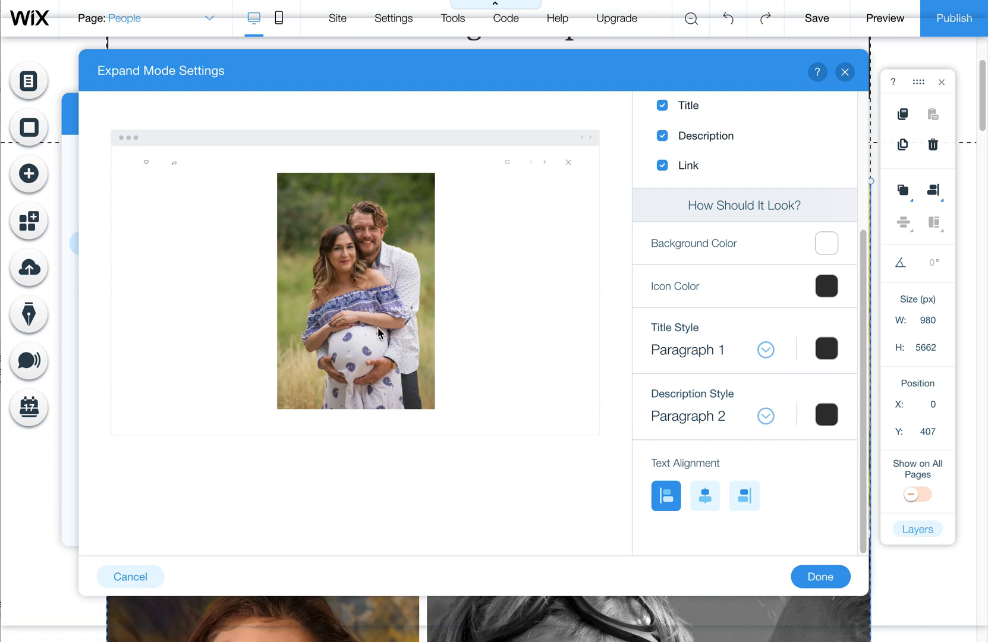
pyautogui.moveTo(701, 393)
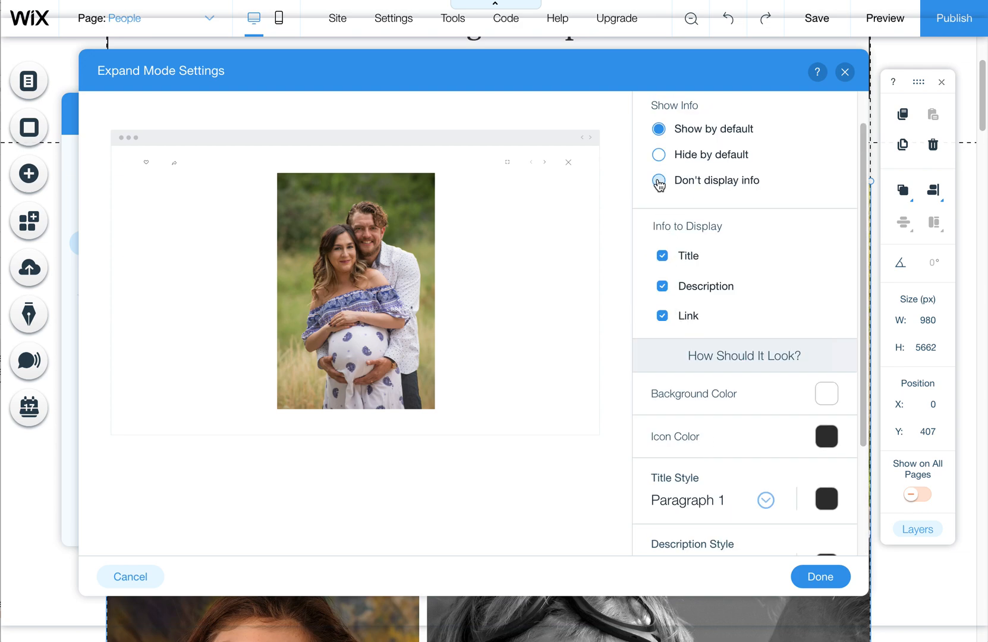
pyautogui.click(659, 182)
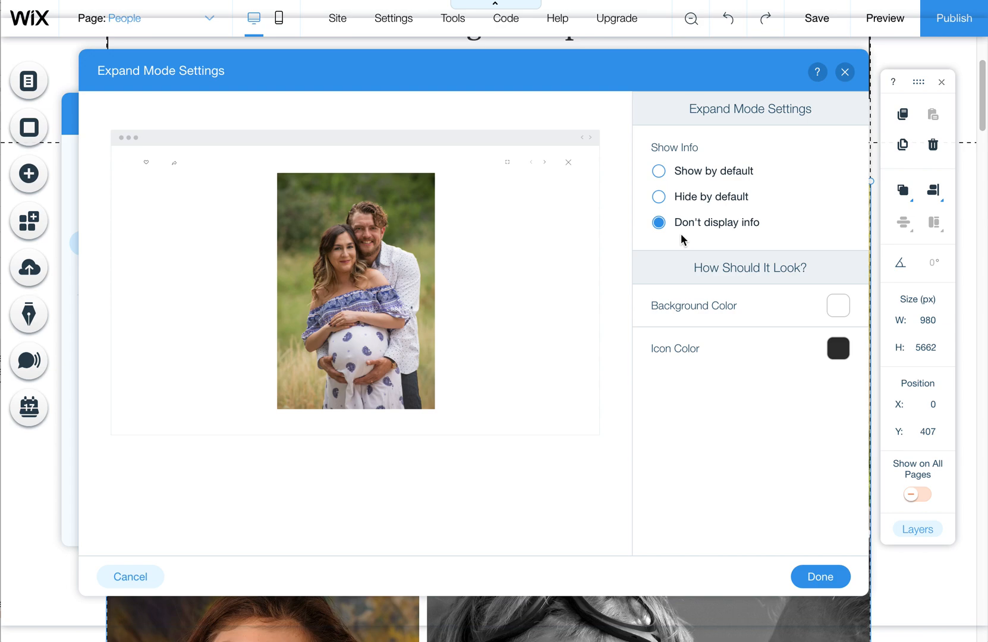
pyautogui.click(658, 196)
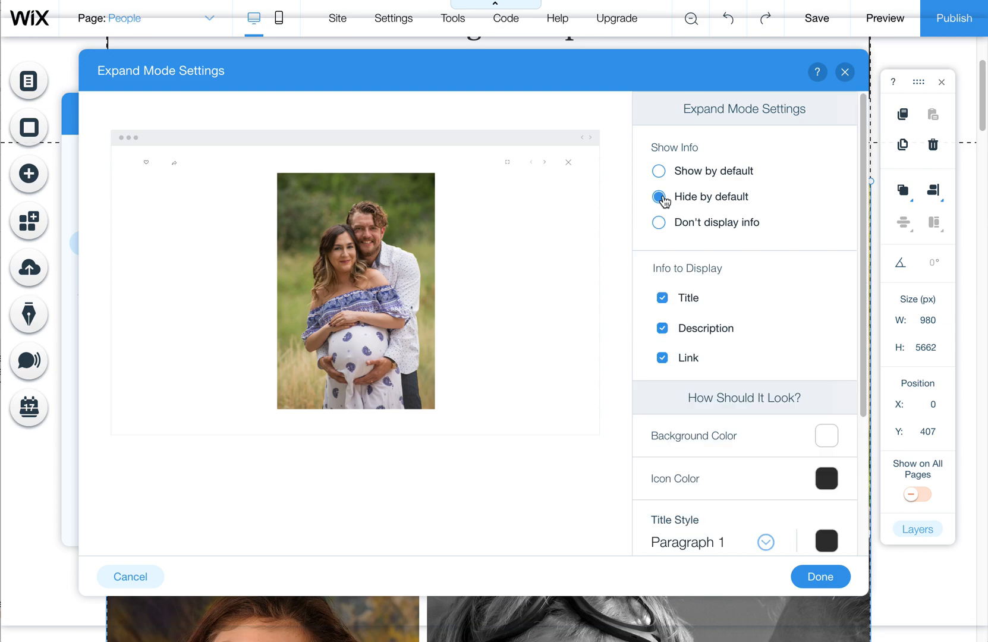
pyautogui.click(658, 171)
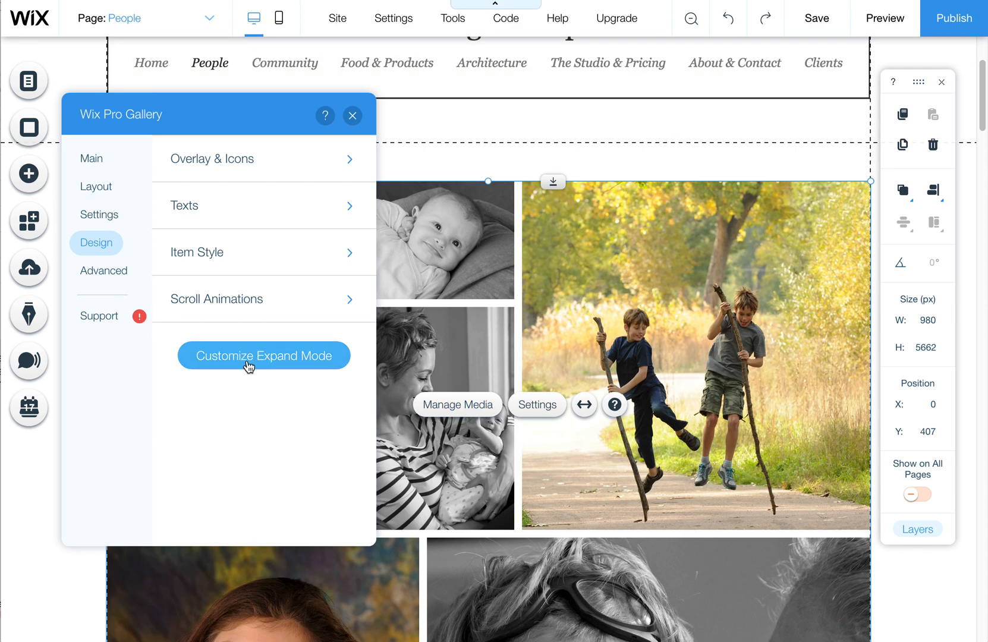
pyautogui.moveTo(257, 376)
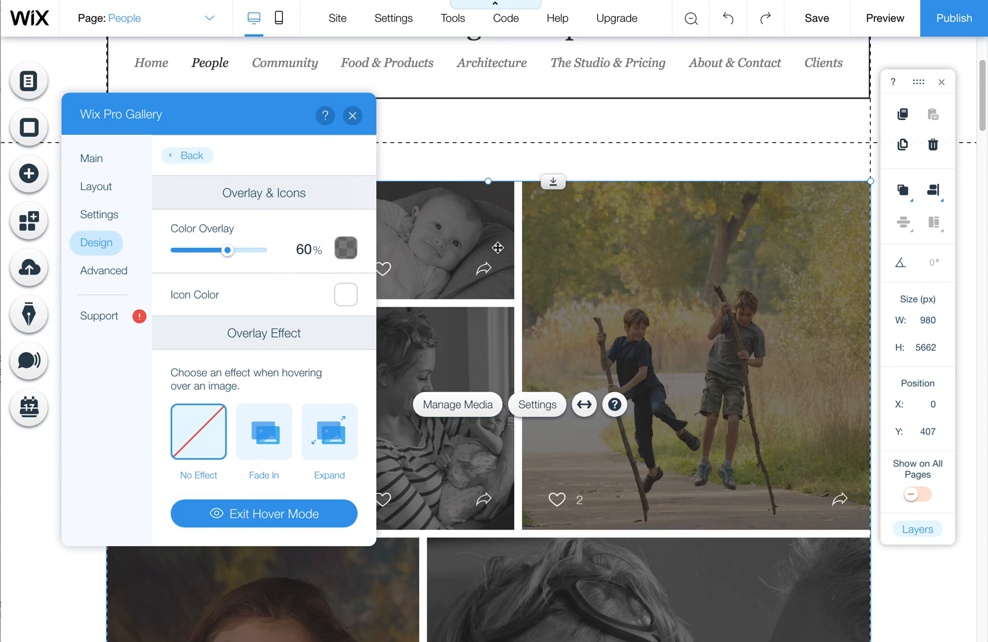
# Step: Set the hover colour overlay to 25%, glance at the colour picker, and close the settings
pyautogui.moveTo(227, 250); pyautogui.dragTo(176, 250)
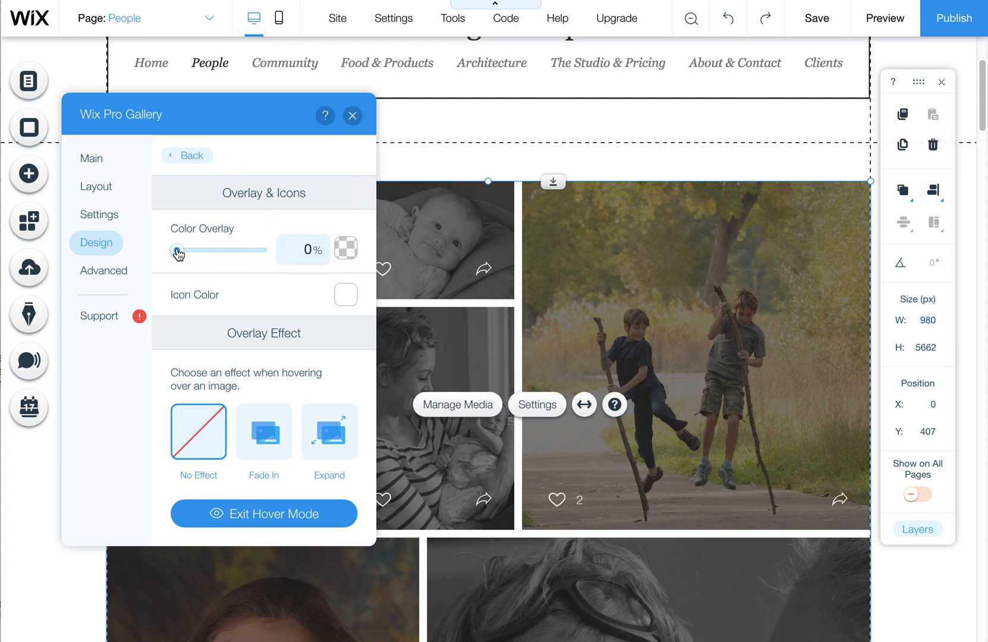
pyautogui.moveTo(177, 250); pyautogui.dragTo(199, 250)
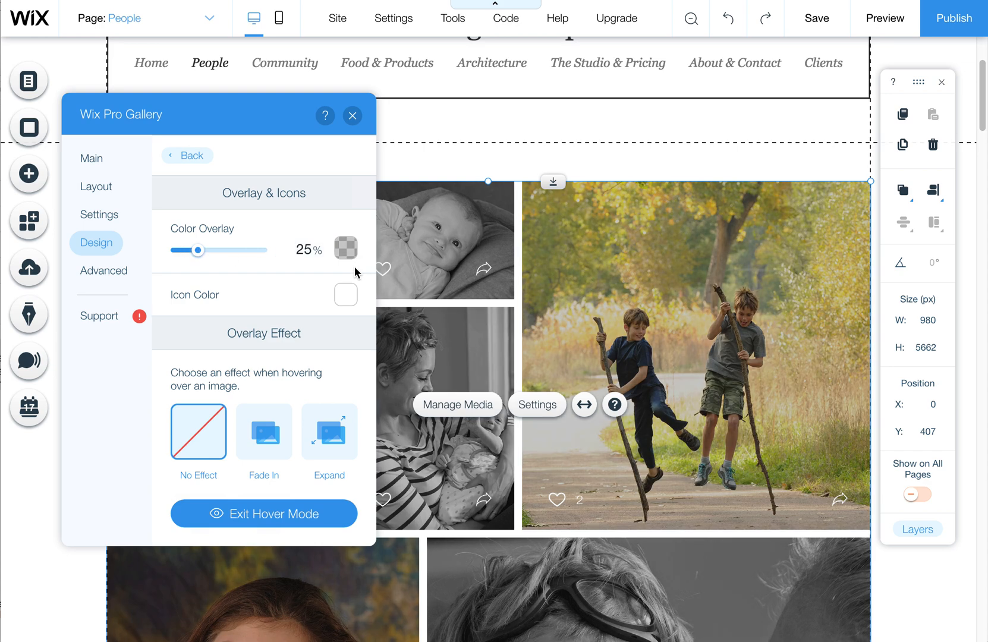
pyautogui.click(345, 248)
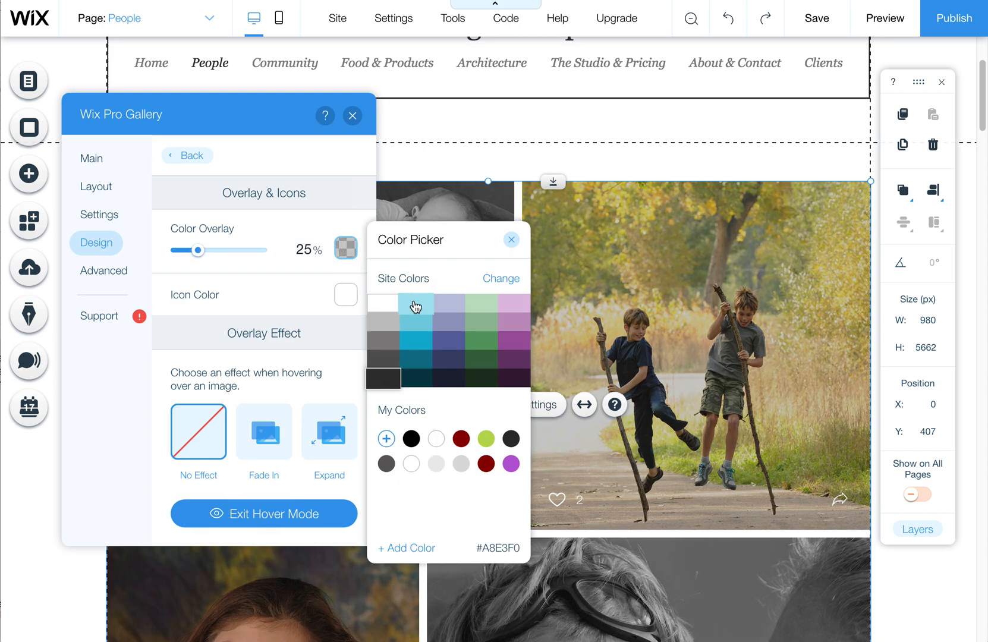
pyautogui.click(384, 347)
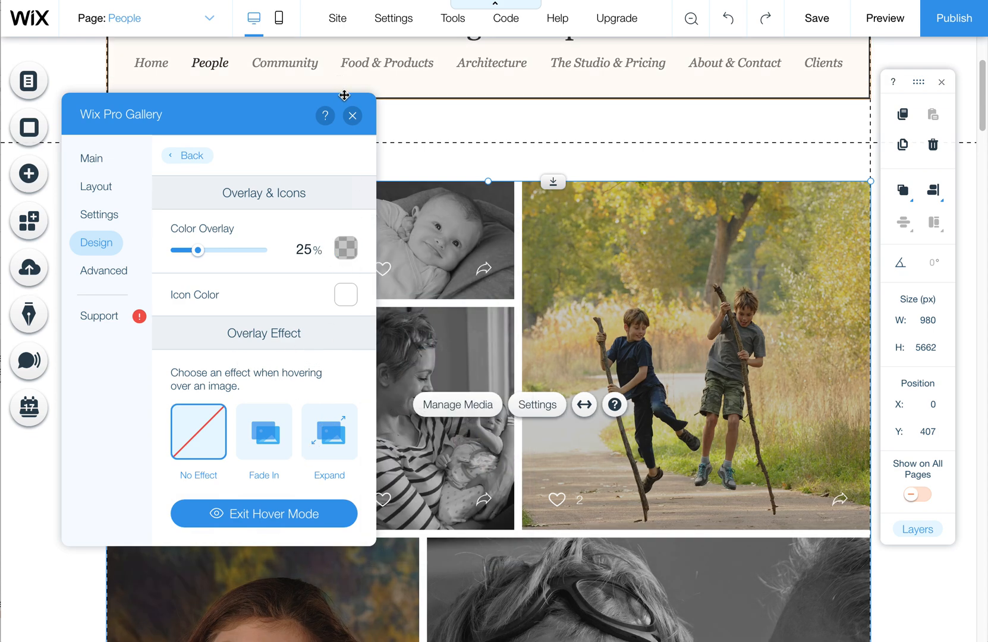
pyautogui.click(352, 115)
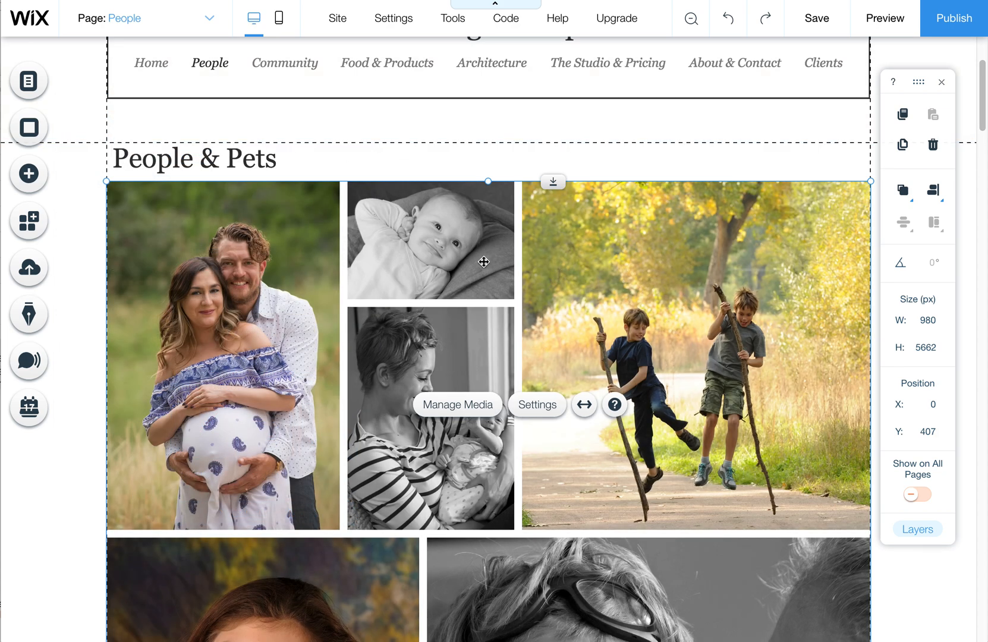
pyautogui.moveTo(544, 262)
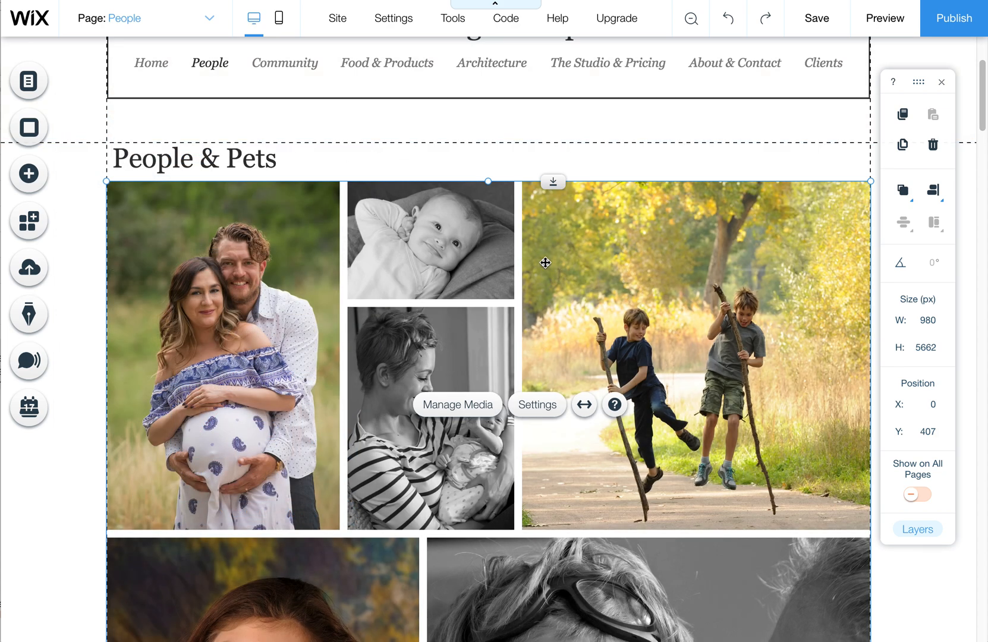
pyautogui.moveTo(544, 260)
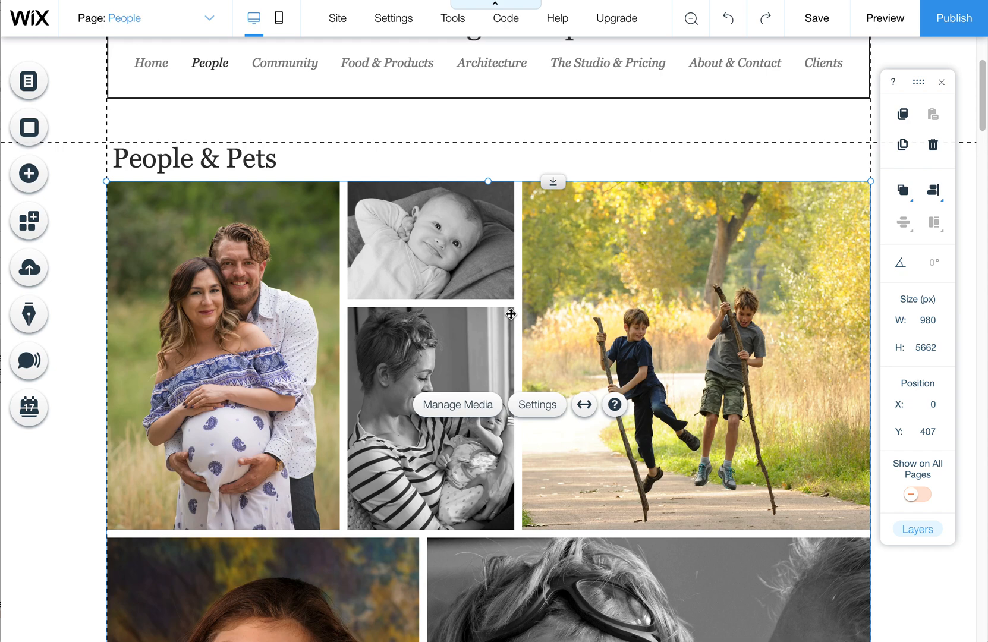
pyautogui.moveTo(524, 349)
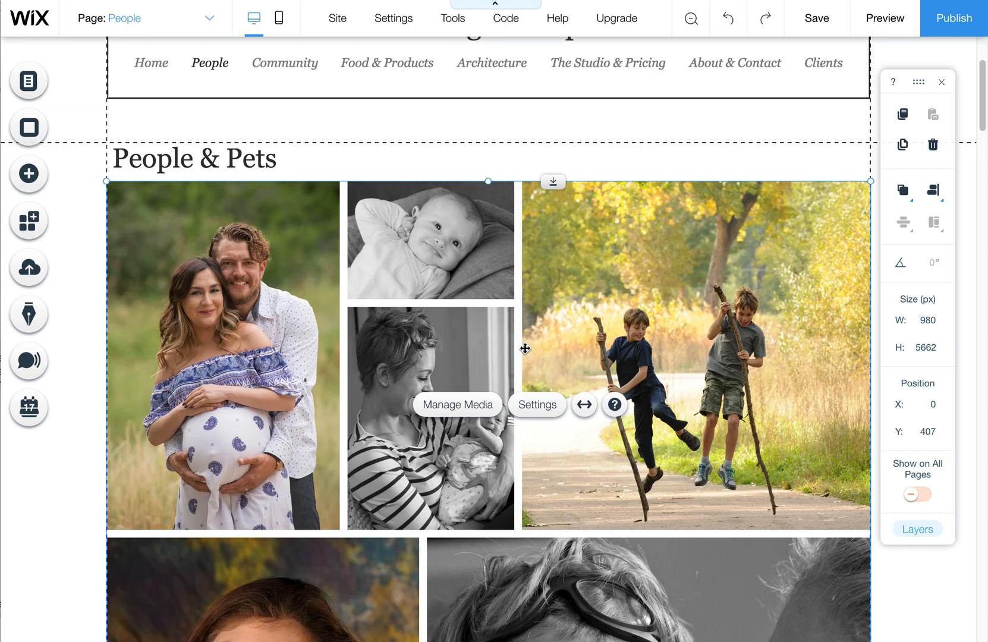
pyautogui.moveTo(561, 351)
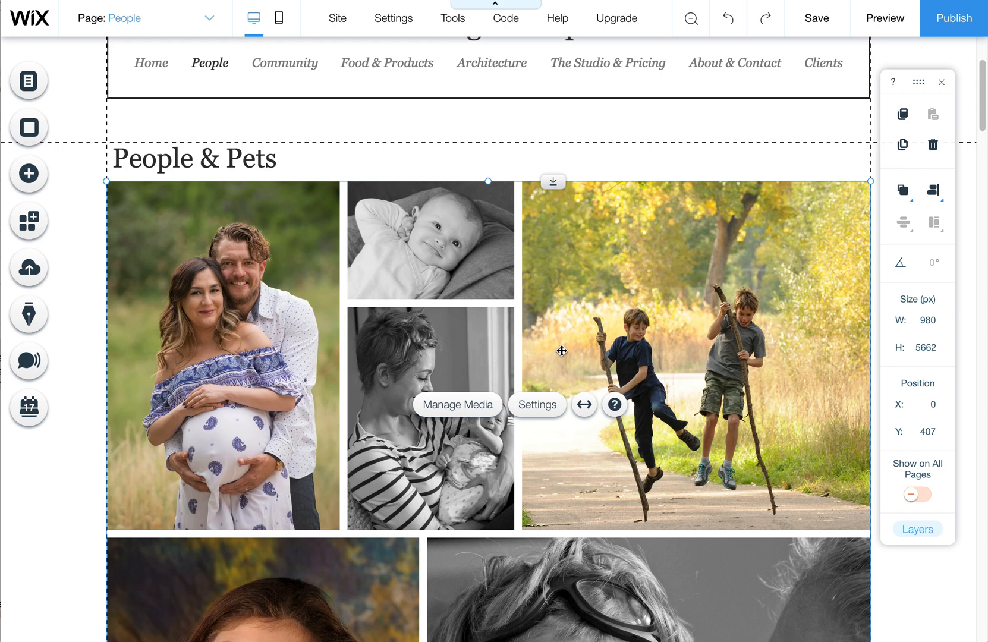